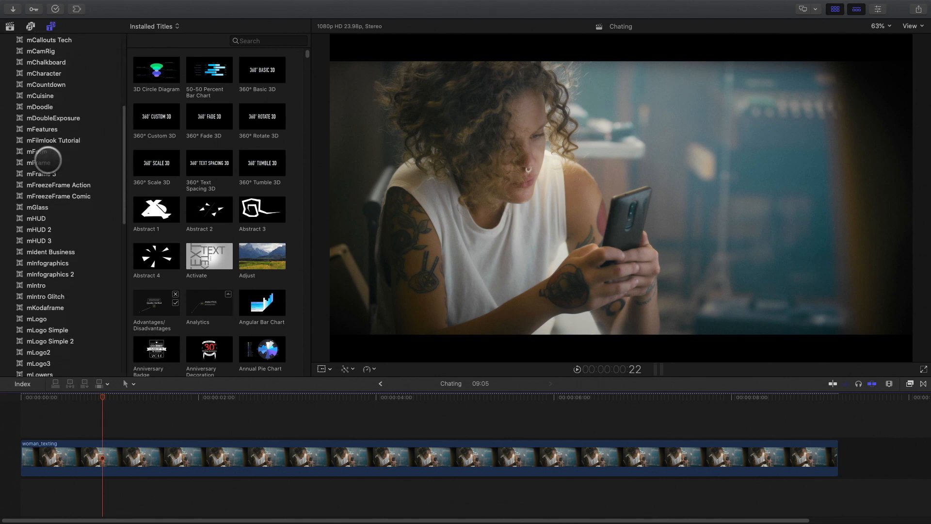
# Show the mMessage 2 titles and browse the Chats, Icons and Incoming Calls templates.
pyautogui.click(47, 164)
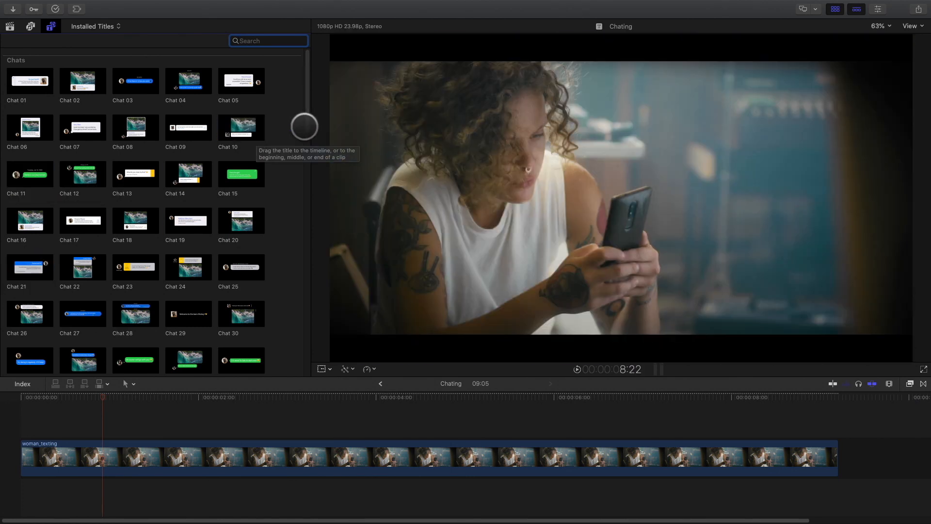
pyautogui.scroll(3)
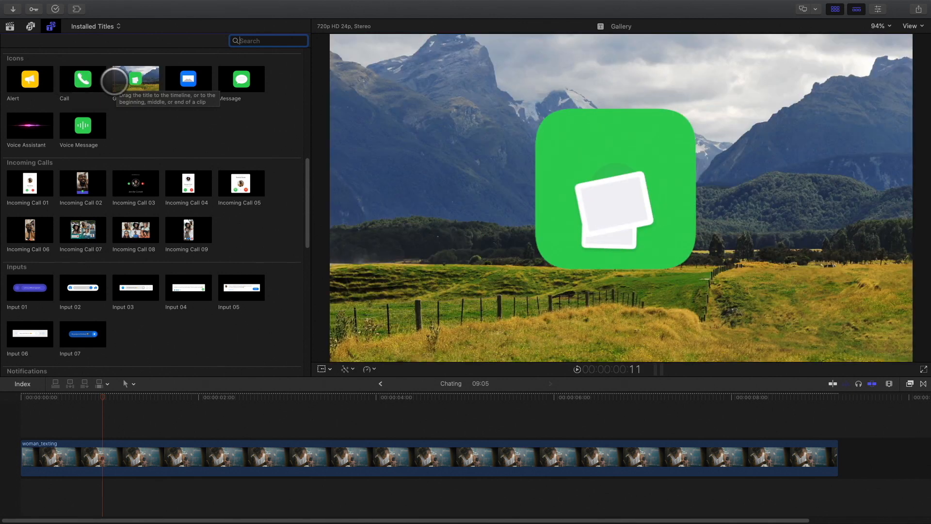
pyautogui.scroll(-3)
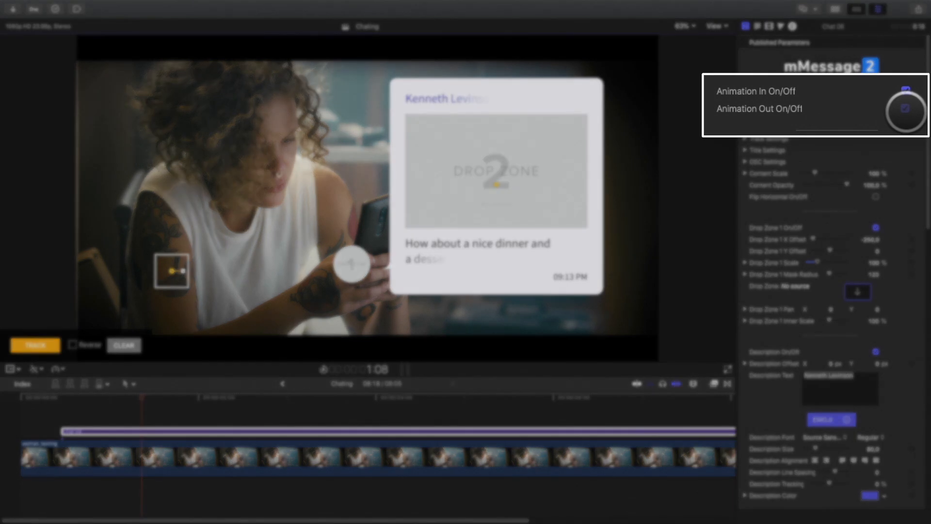
# Turn off Animation Out, scale the bubble to 57% and track it to the background.
pyautogui.click(904, 108)
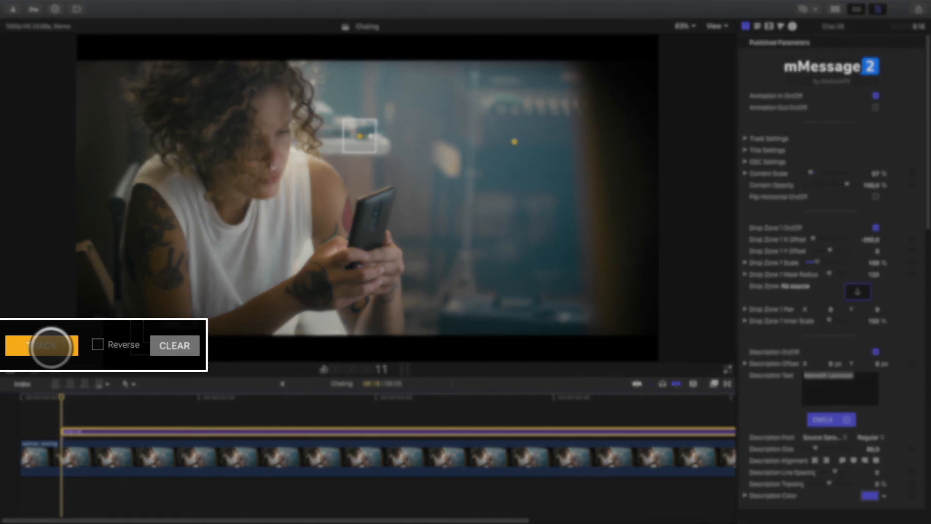
pyautogui.click(42, 346)
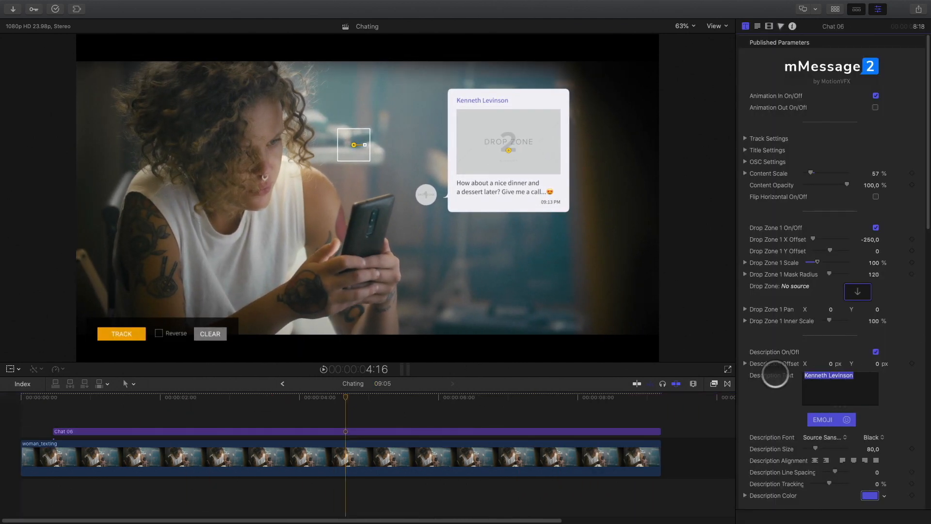
# Set the sender name to Sarah and apply the sarah clip to the avatar drop zone.
pyautogui.write('Sarah')
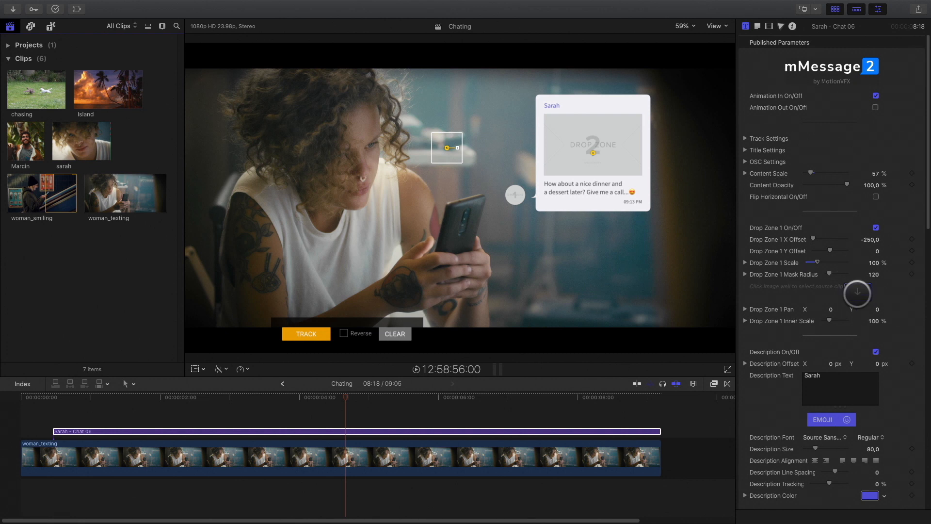
pyautogui.click(856, 291)
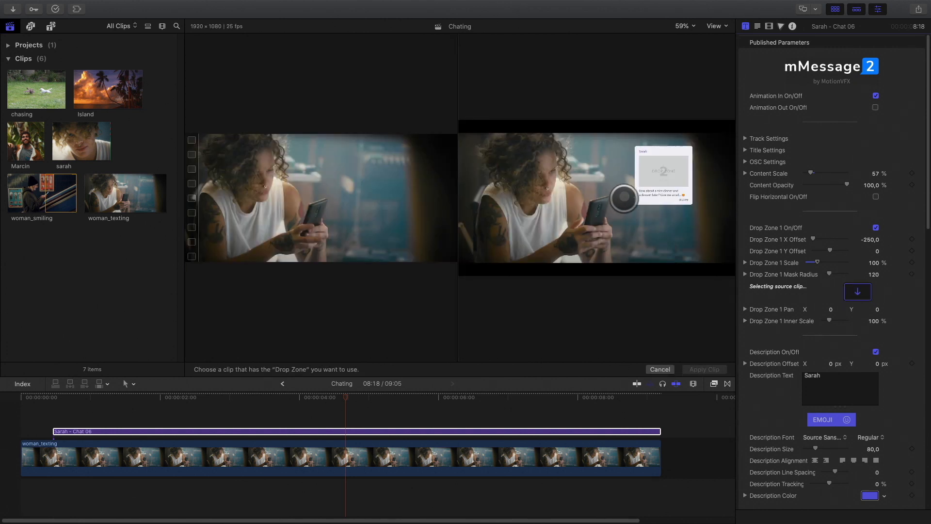
pyautogui.click(82, 139)
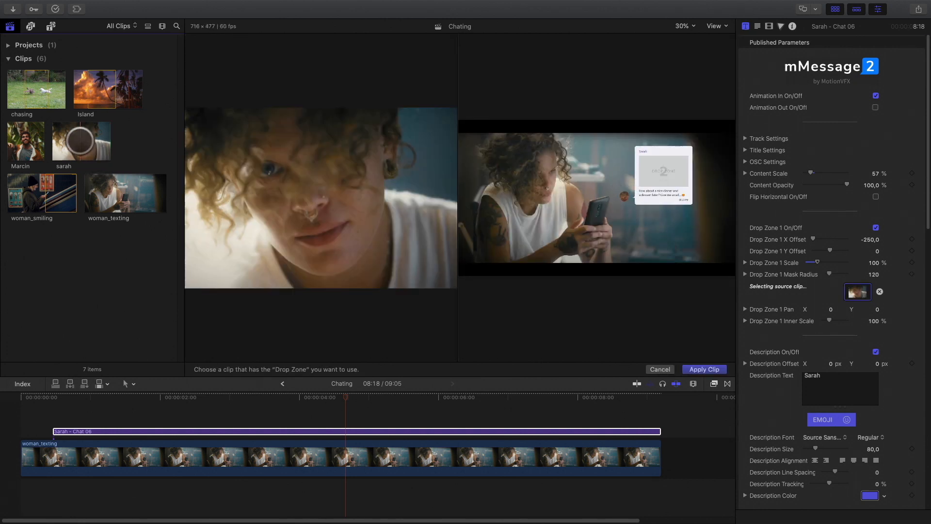
pyautogui.click(704, 369)
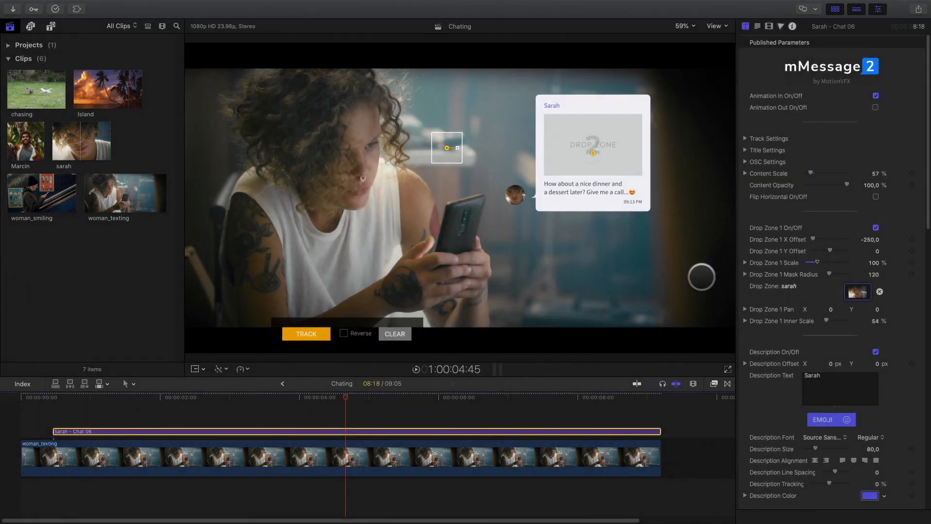
# Change the message text to "I've found the best place to move !!".
pyautogui.scroll(-3)
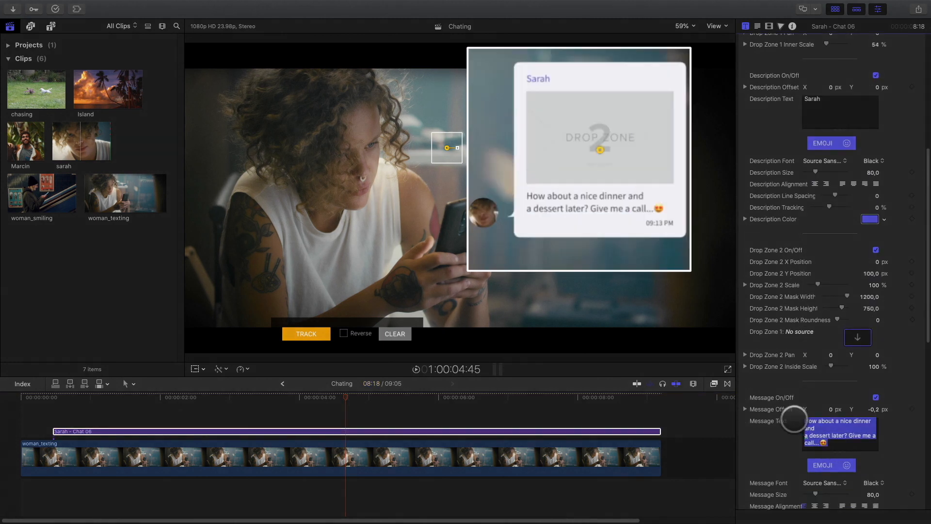
pyautogui.write("I've found the best")
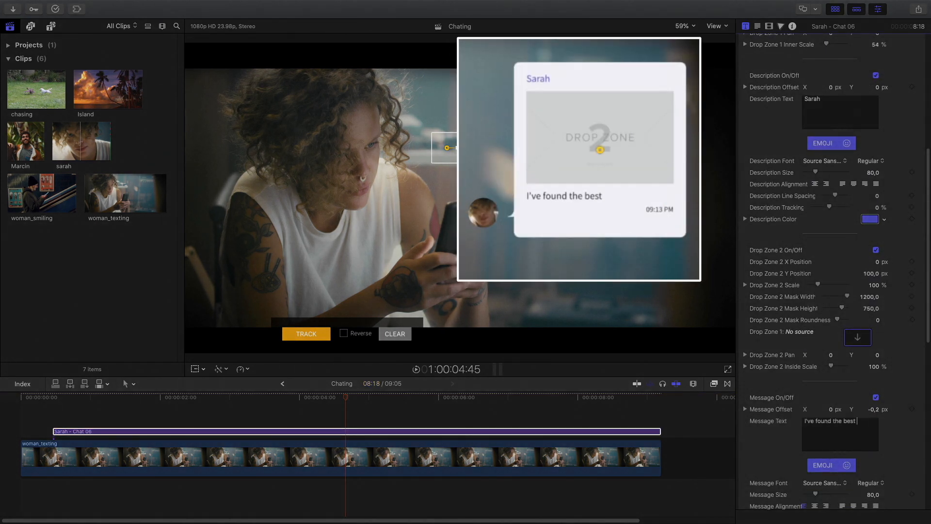
pyautogui.write('place to move !!')
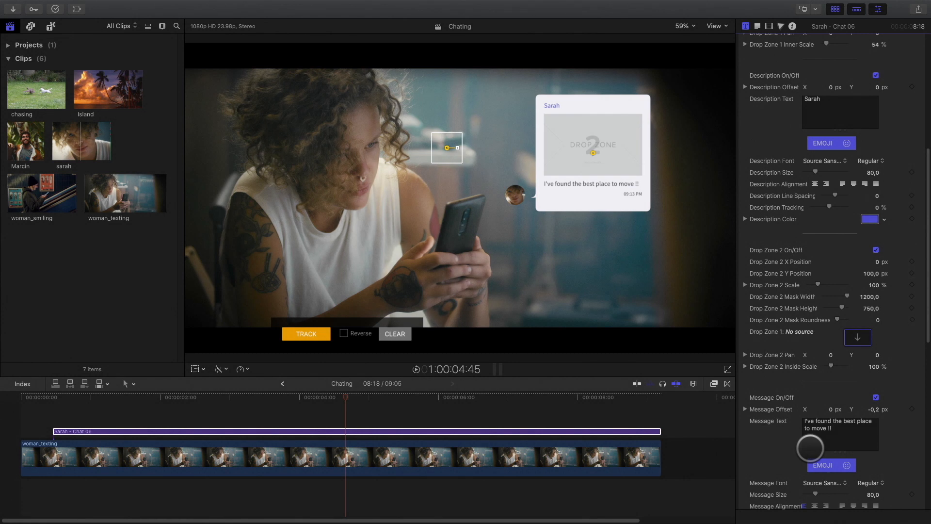
# Add a heart-eyes and a second emoji, and set Drop Zone 2 to the Island clip.
pyautogui.click(830, 465)
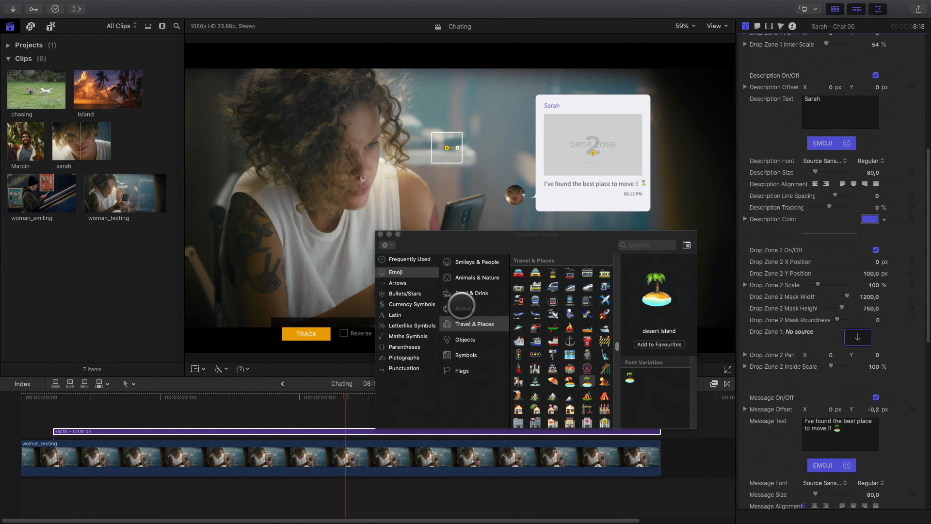
pyautogui.click(473, 262)
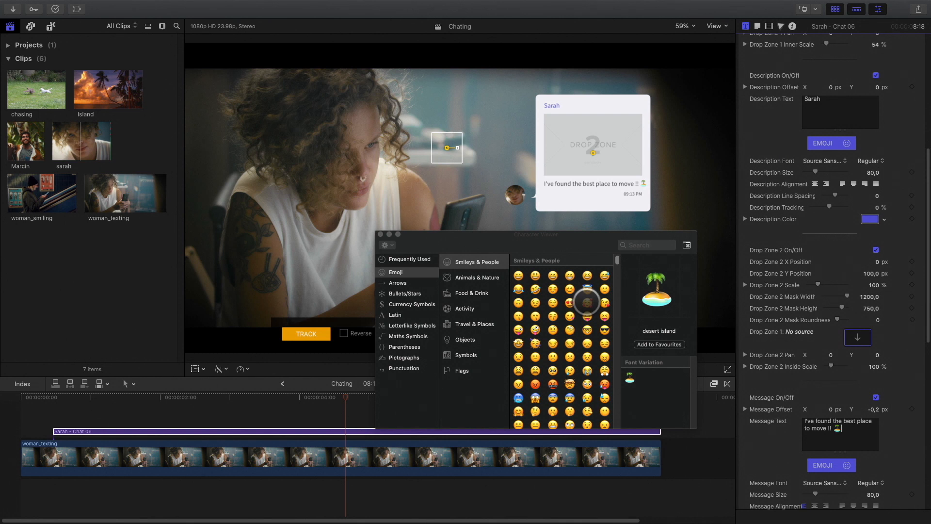
pyautogui.click(586, 302)
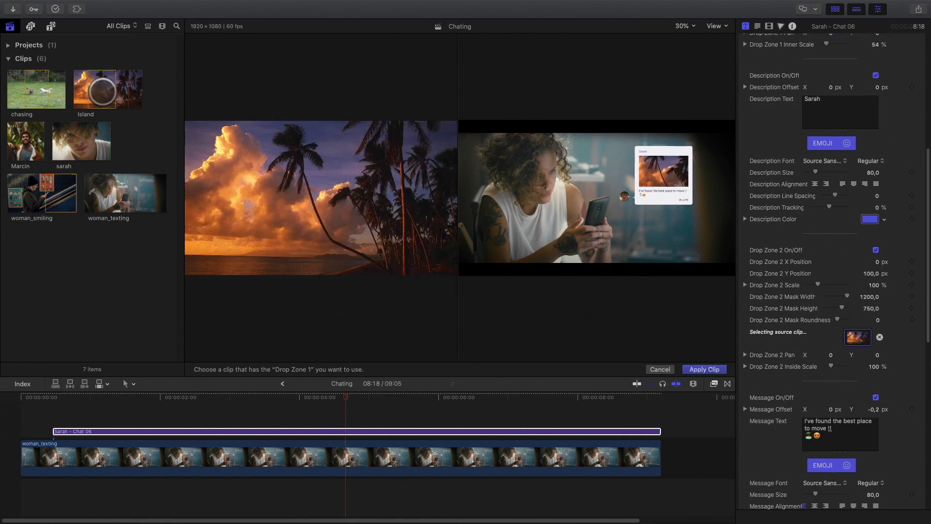
pyautogui.click(704, 369)
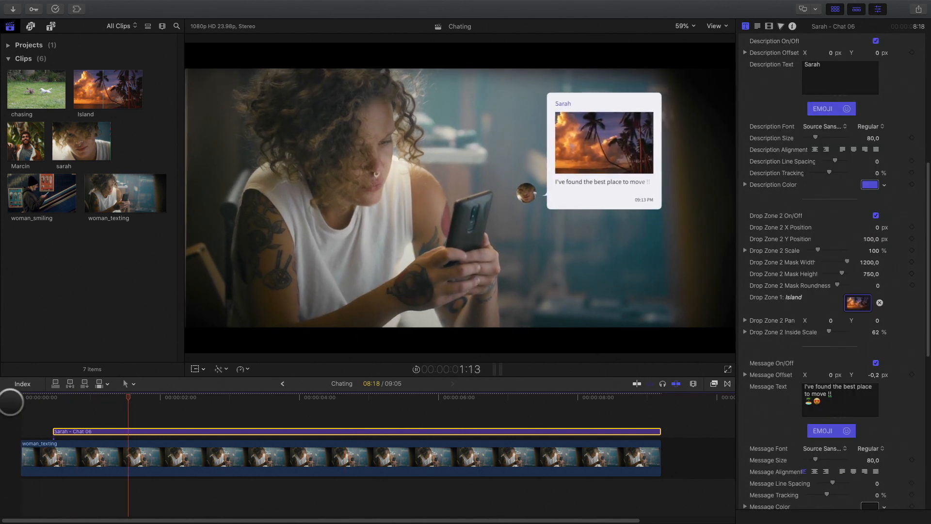
pyautogui.click(262, 405)
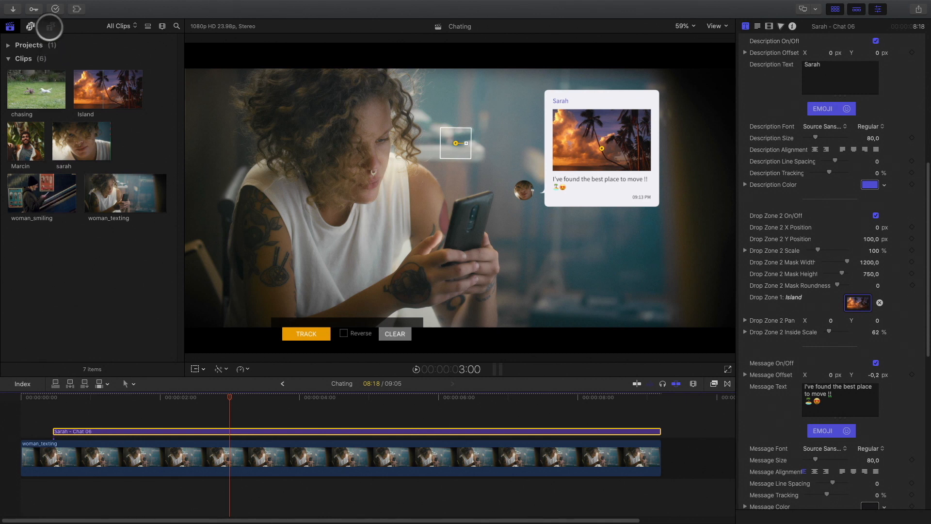
# Add a flipped Chat 05 bubble with no exit animation and Marcin's clip as avatar.
pyautogui.click(50, 26)
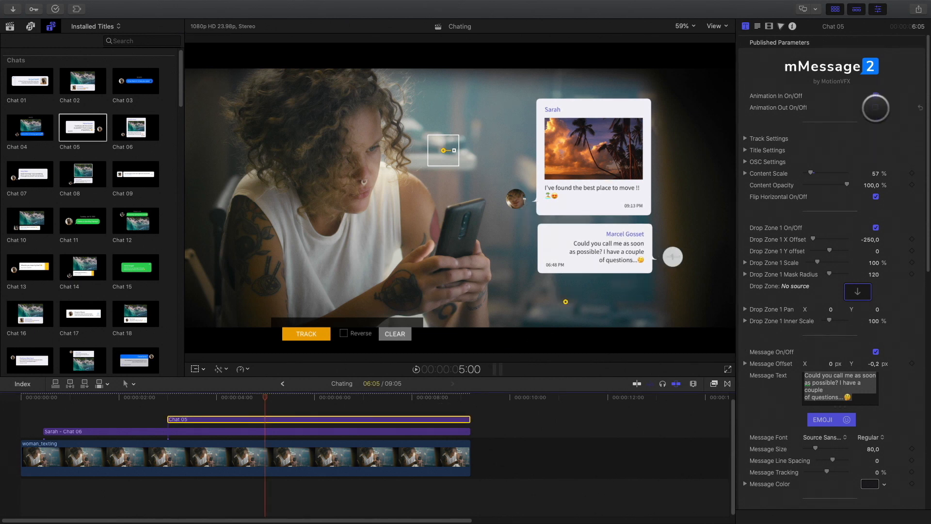
pyautogui.click(875, 95)
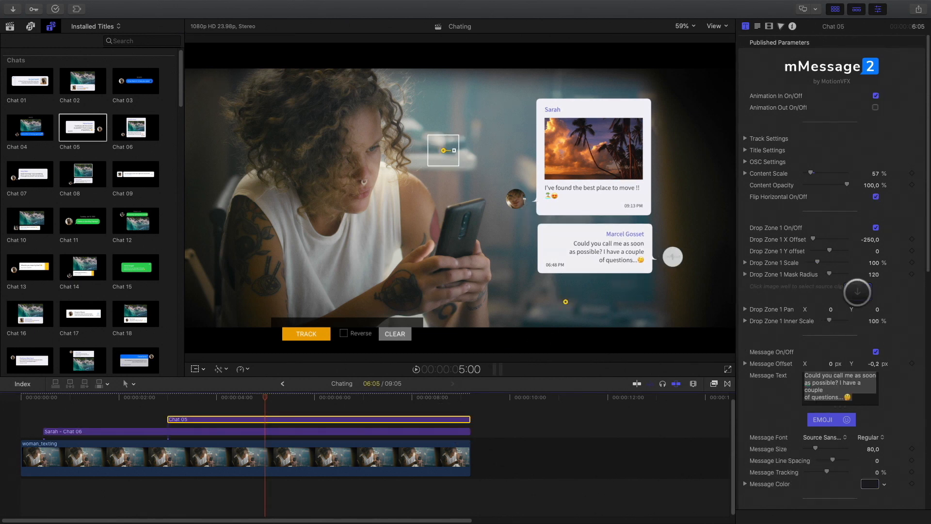
pyautogui.click(857, 291)
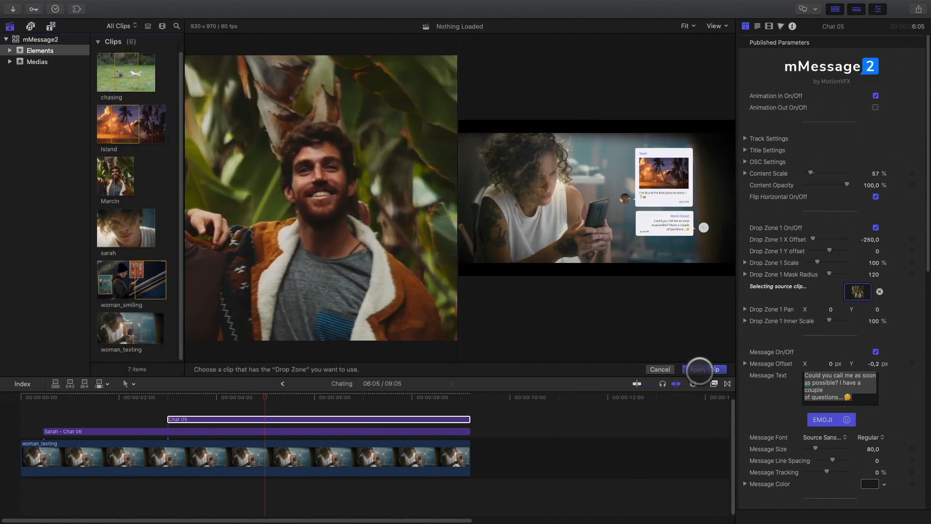
pyautogui.click(706, 368)
pyautogui.write('Perfect !!')
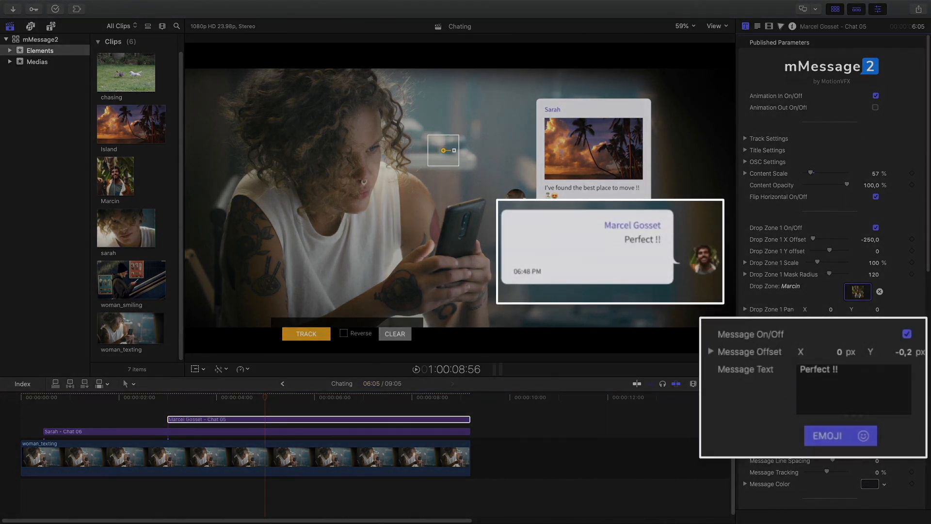
# Set Marcin's message to "Perfect !! I'm packing my stuff ! Lets go" with two emoji.
pyautogui.write("I'm packing my stuff ! Lets go")
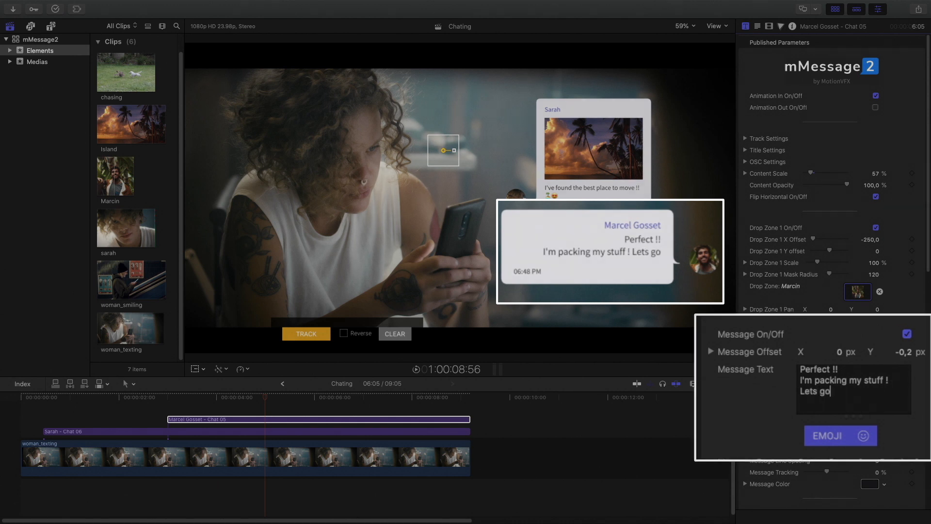
pyautogui.click(840, 435)
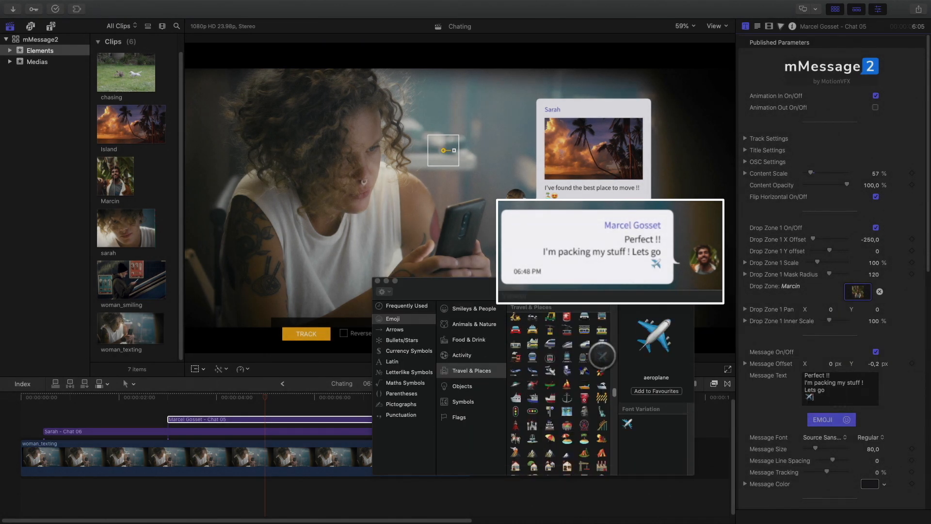
pyautogui.click(468, 339)
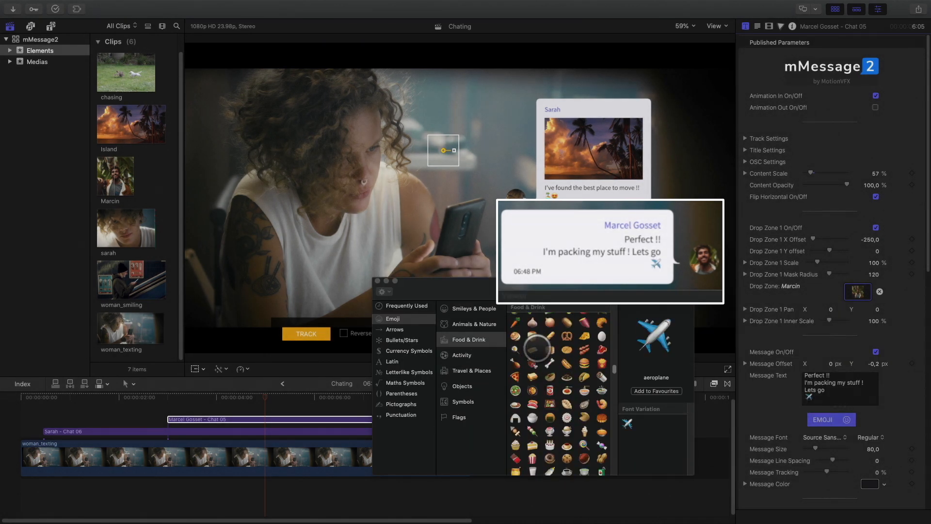
pyautogui.click(471, 370)
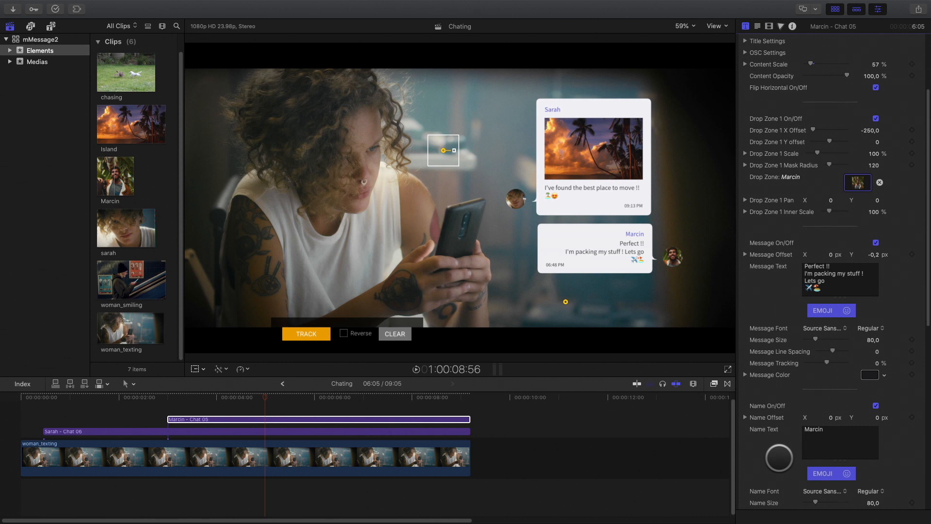
# Set Marcin's bubble time to 09:14 PM and place its tracker on the background.
pyautogui.scroll(-3)
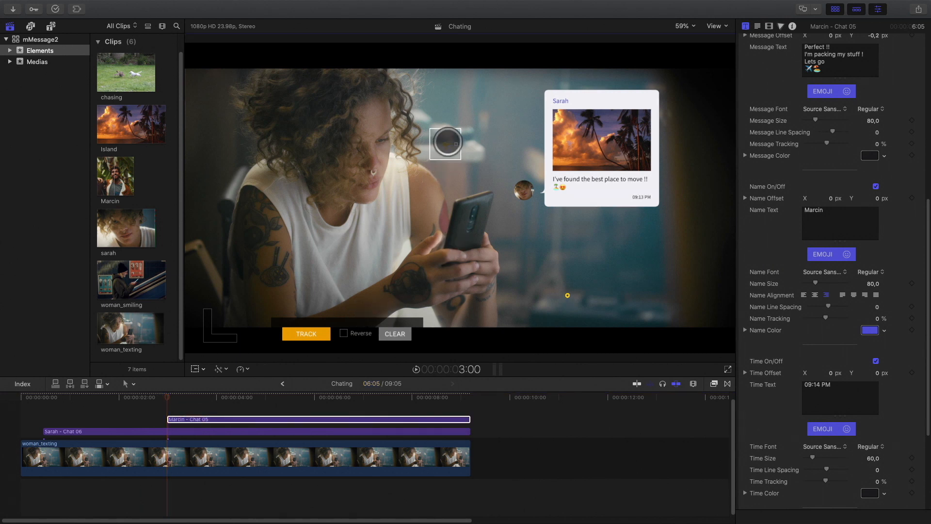
pyautogui.click(306, 333)
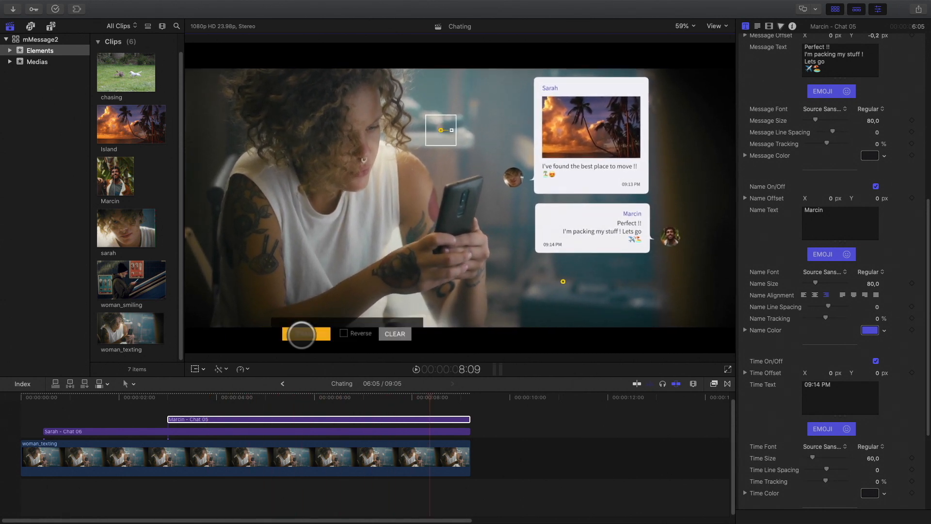
# Track a third bubble and give it Sarah's avatar, name, 09:15 PM and no message.
pyautogui.click(52, 26)
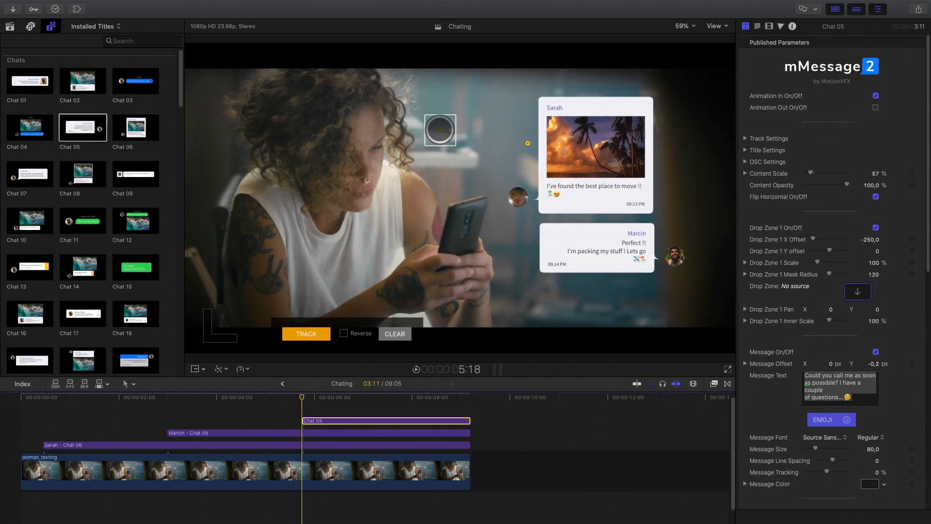
pyautogui.click(306, 333)
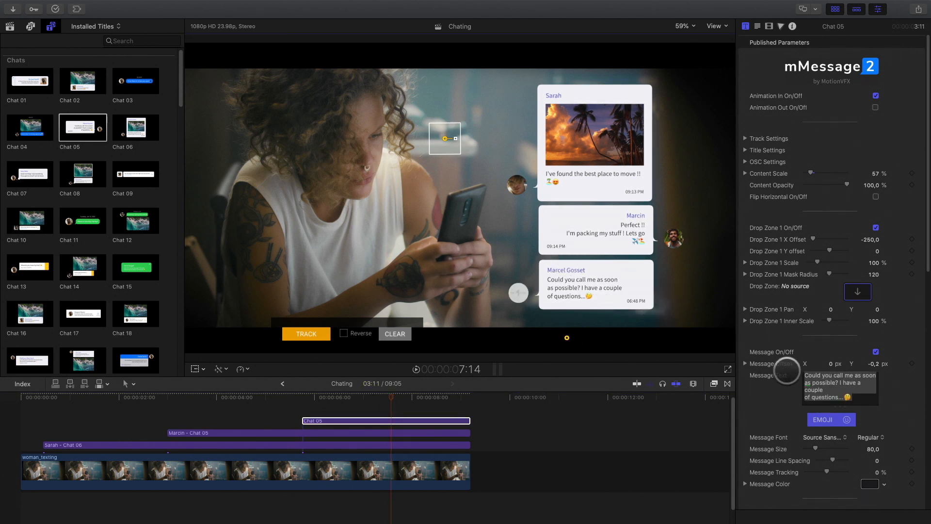
pyautogui.click(857, 291)
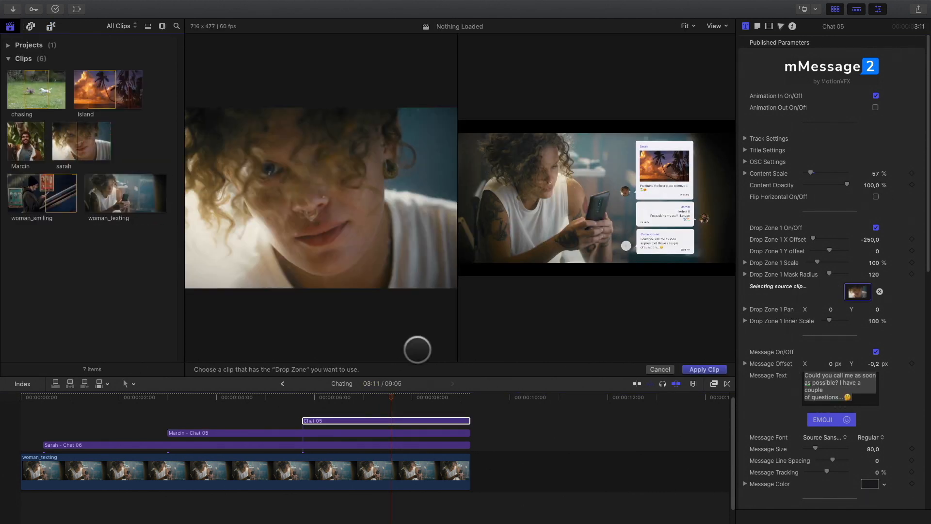
pyautogui.click(703, 368)
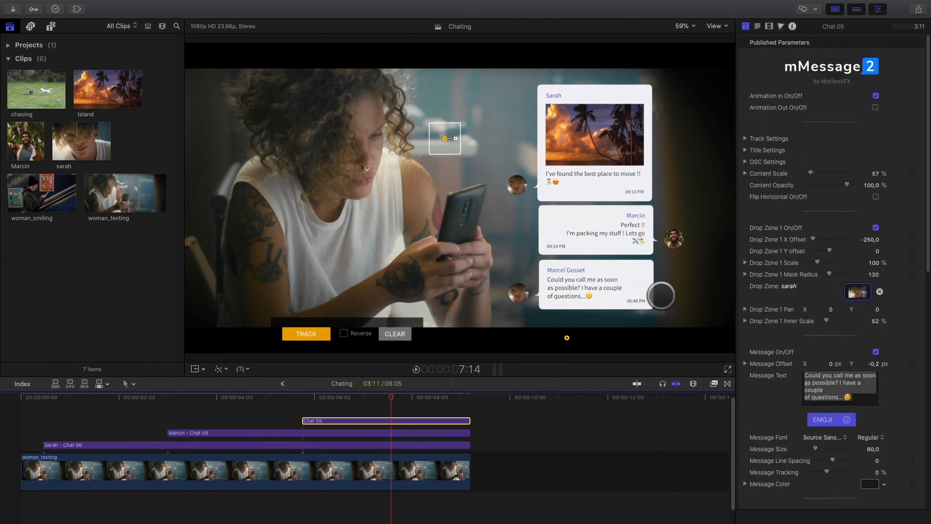
pyautogui.click(870, 437)
pyautogui.write('Sarah')
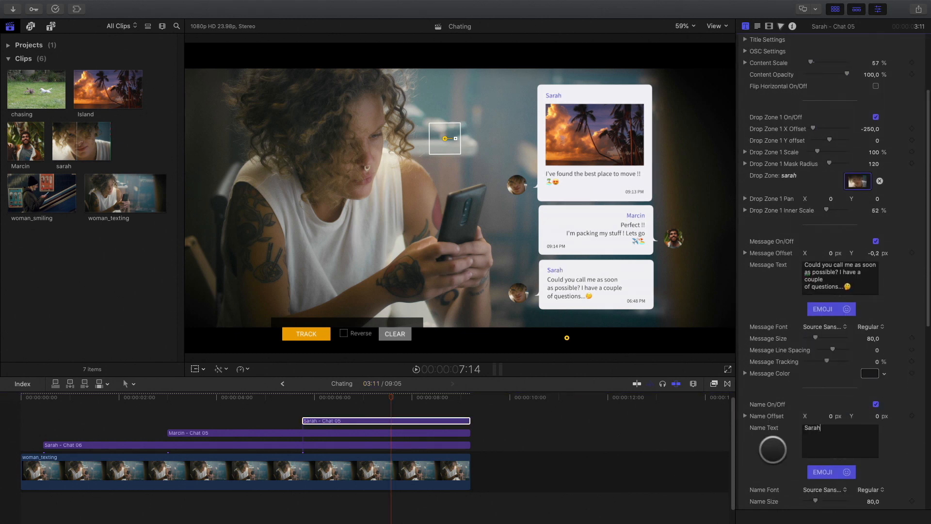
pyautogui.scroll(-3)
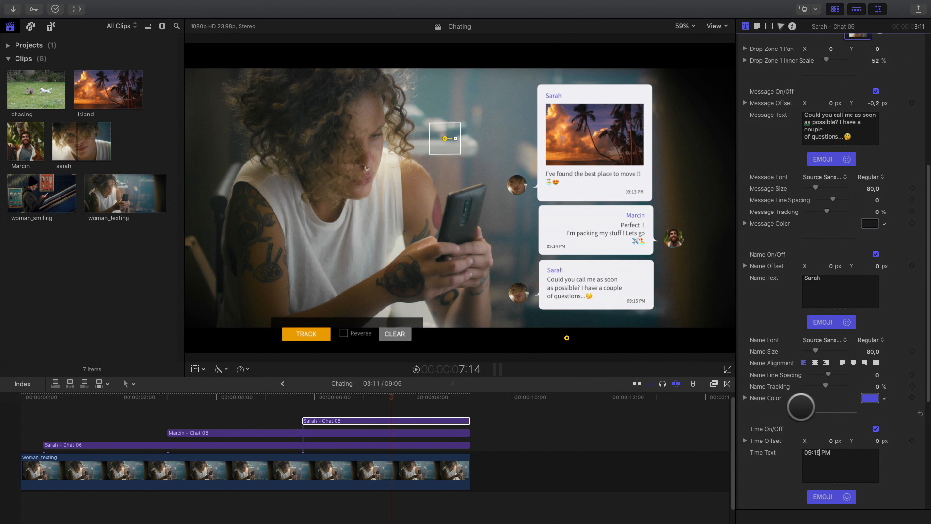
pyautogui.scroll(3)
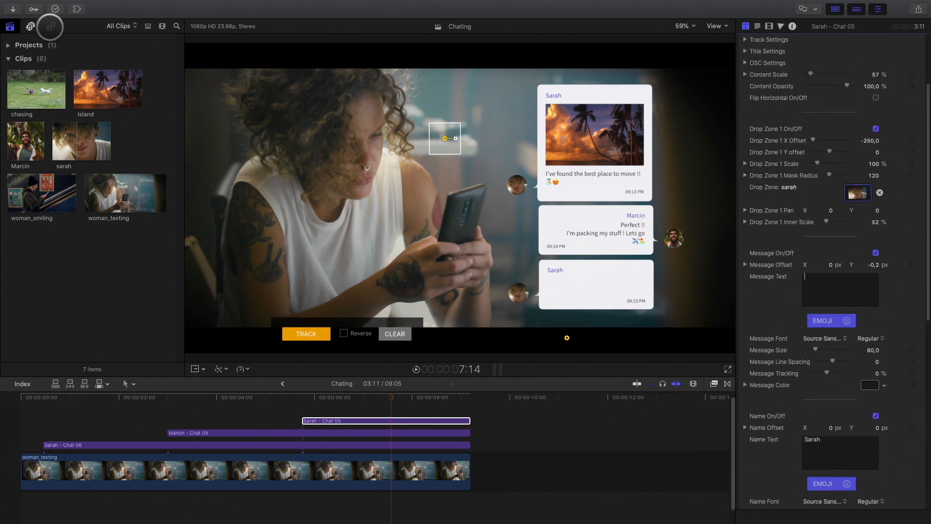
# Place the red Heart title above Sarah - Chat 05 at 15% content scale.
pyautogui.click(51, 26)
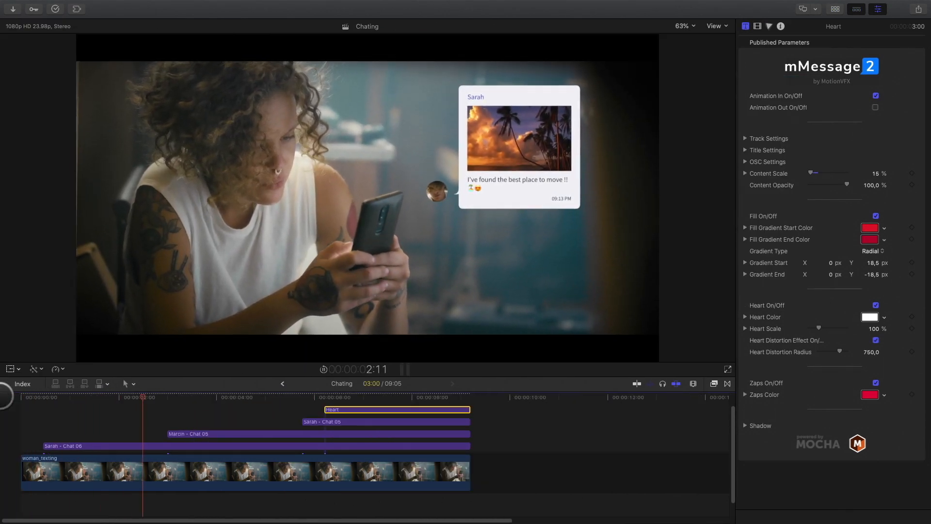
pyautogui.click(236, 397)
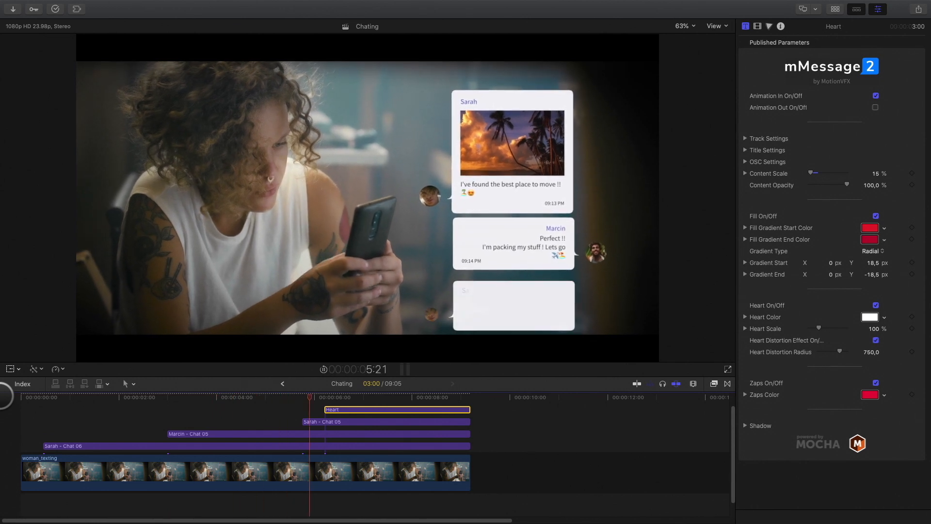
pyautogui.click(415, 396)
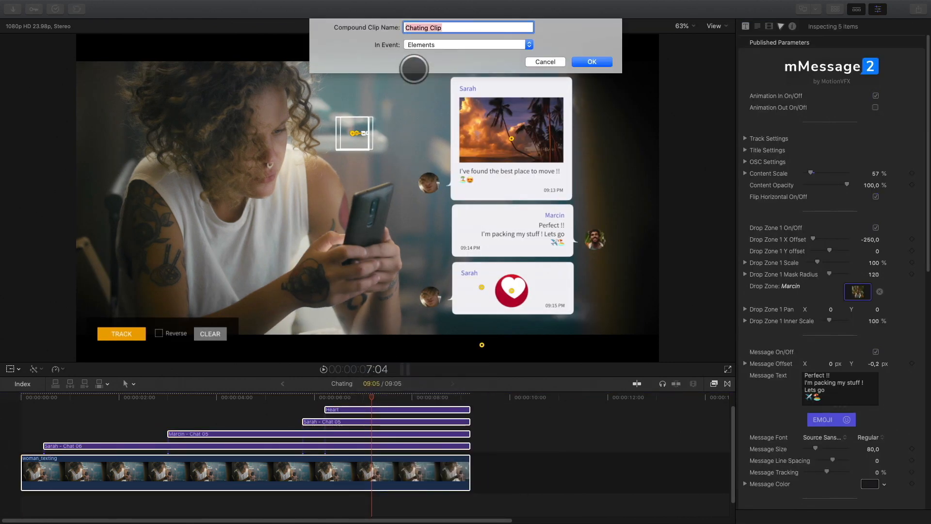
# Merge all clips into a compound clip named Chating CC and browse the mFilmLook effects.
pyautogui.write('Chating CC')
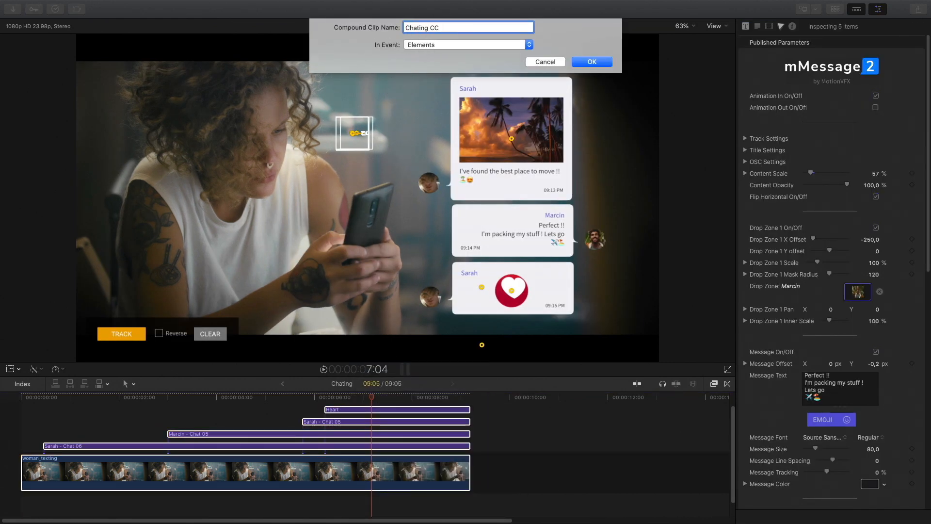
pyautogui.click(590, 61)
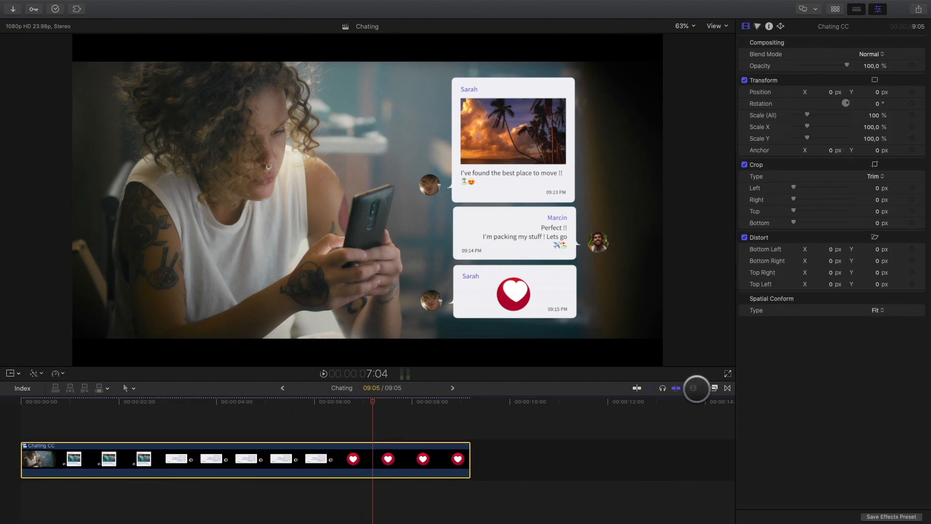
pyautogui.click(696, 388)
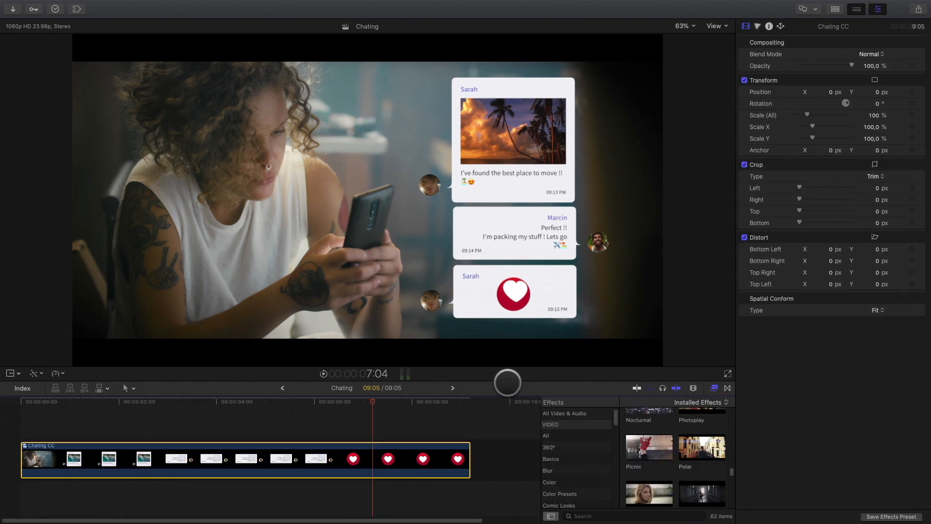
pyautogui.scroll(-3)
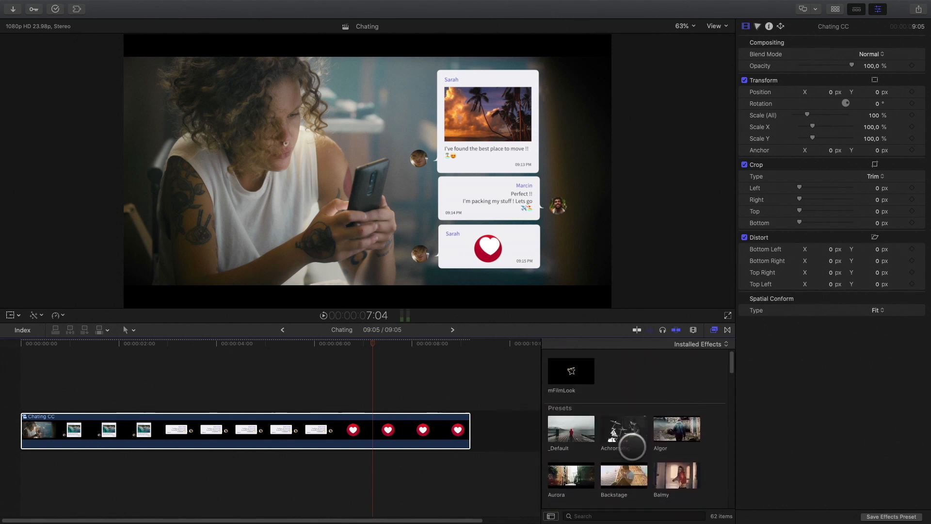
# Apply the mFilmLook Picnic preset to the Chating CC compound clip.
pyautogui.click(569, 474)
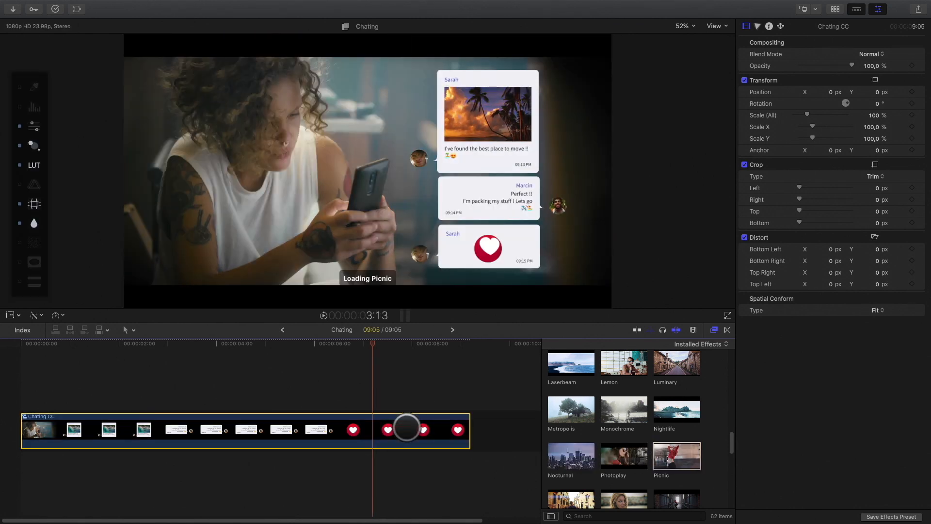
pyautogui.doubleClick(676, 456)
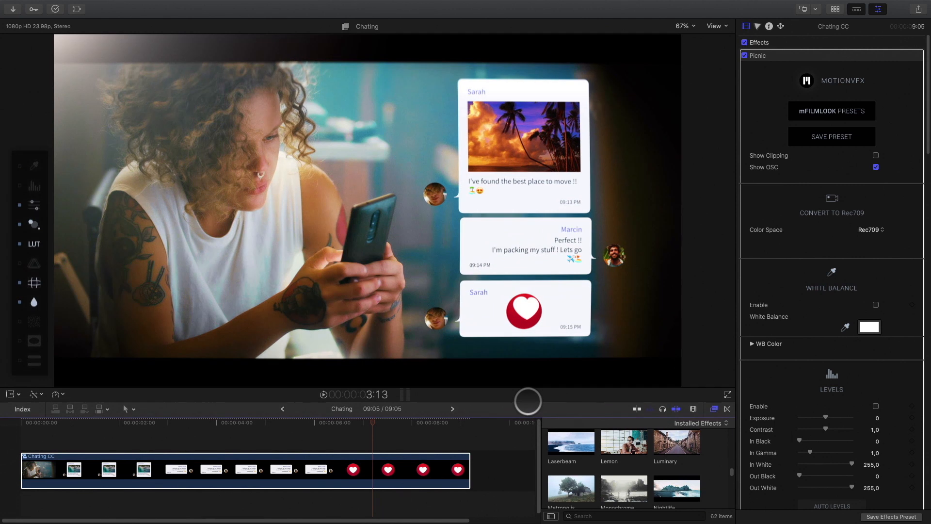
pyautogui.scroll(-3)
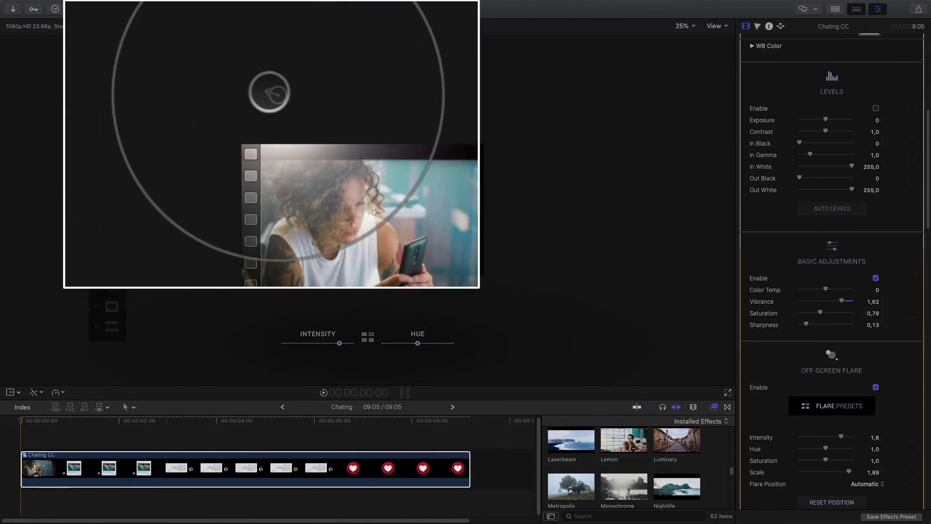
# Move the Picnic look's off-screen flare and lower its intensity to 1.09.
pyautogui.moveTo(268, 92); pyautogui.dragTo(238, 113)
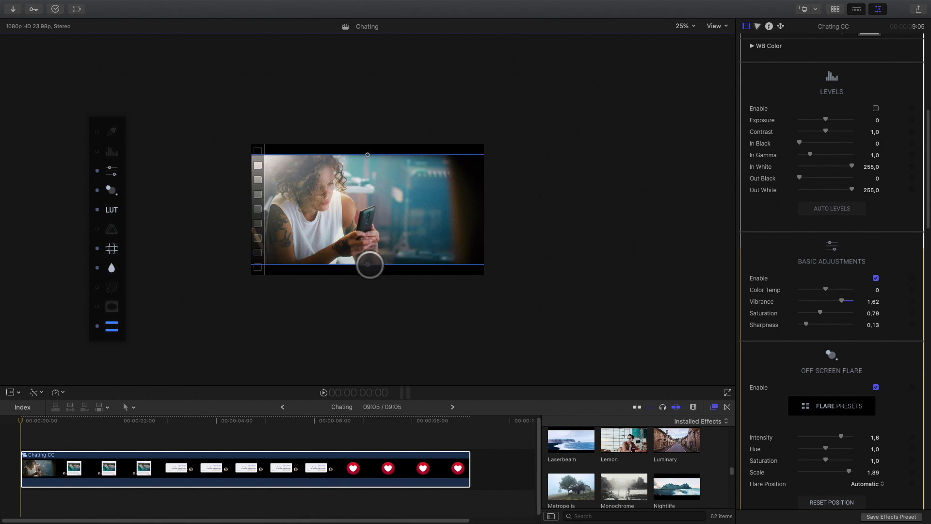
pyautogui.click(111, 189)
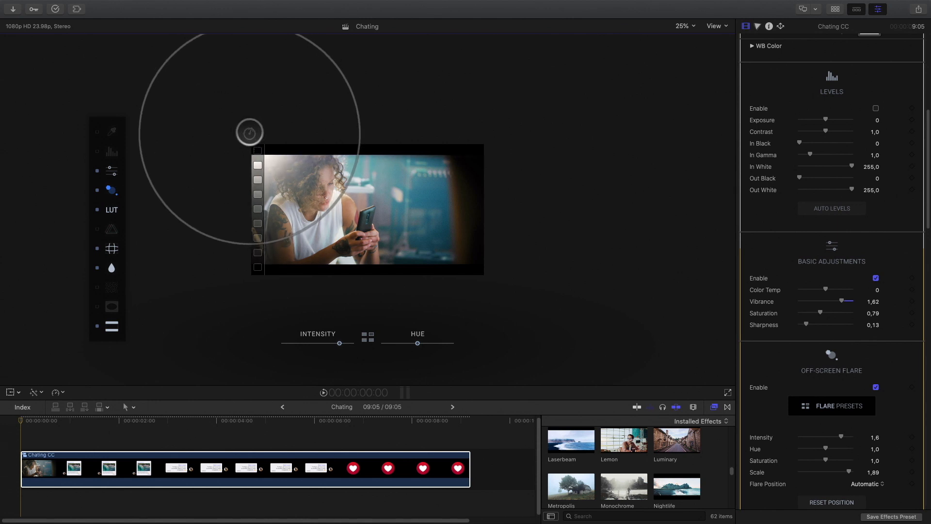
pyautogui.click(79, 420)
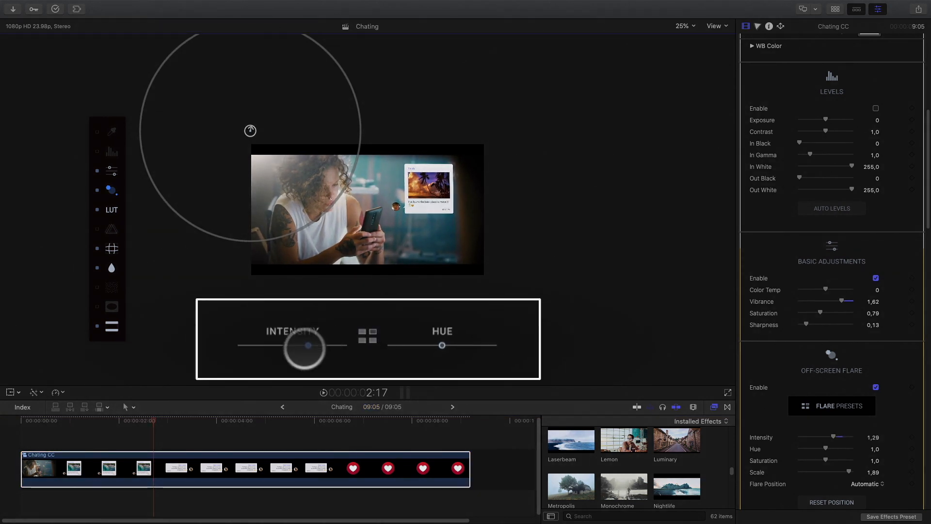
pyautogui.click(375, 413)
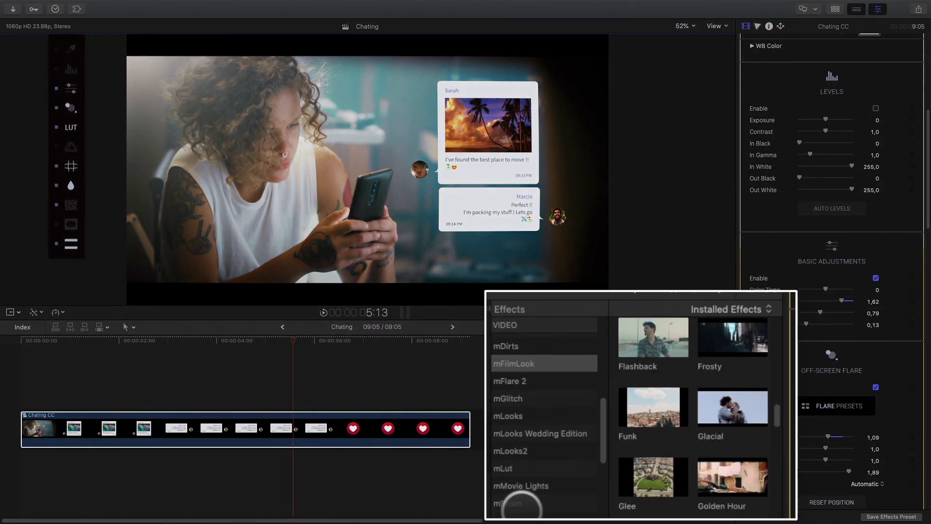
# Browse the mMovie Lights presets, previewing mMovie Light 28 over the clip.
pyautogui.click(521, 484)
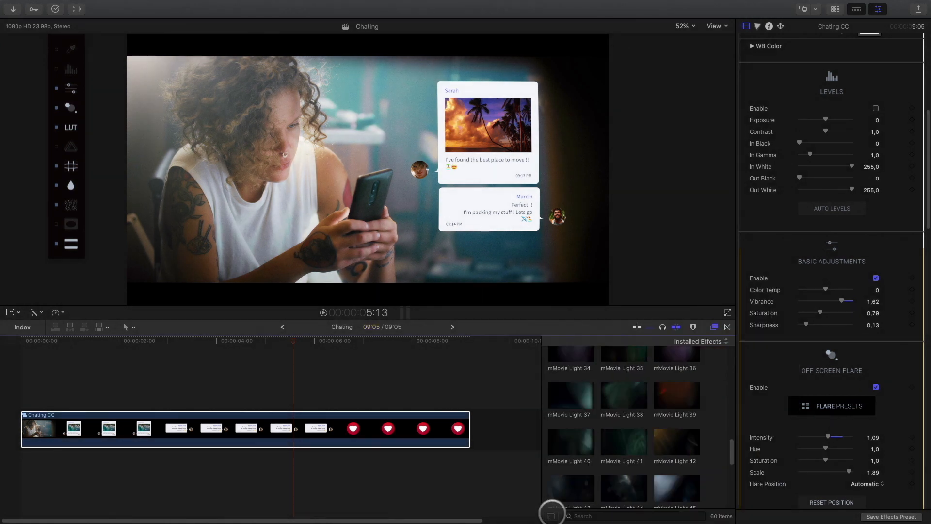
pyautogui.scroll(3)
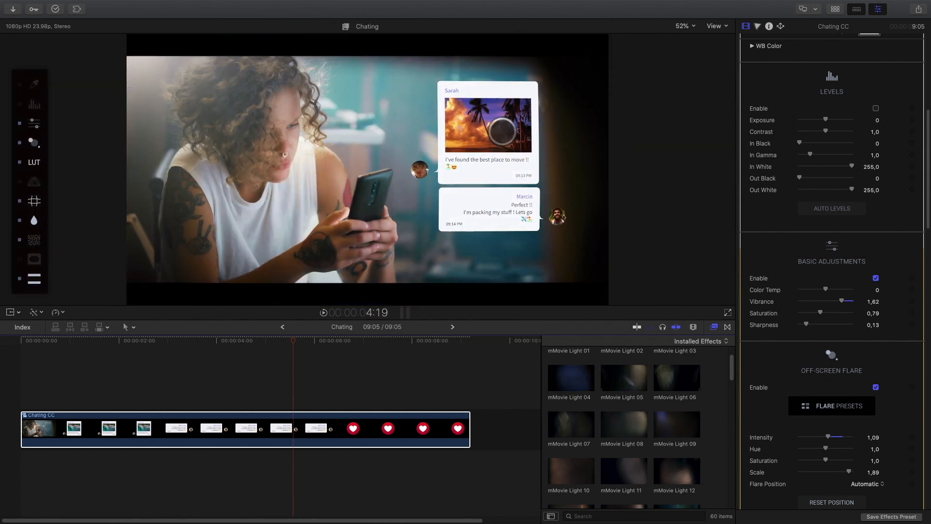
pyautogui.scroll(-3)
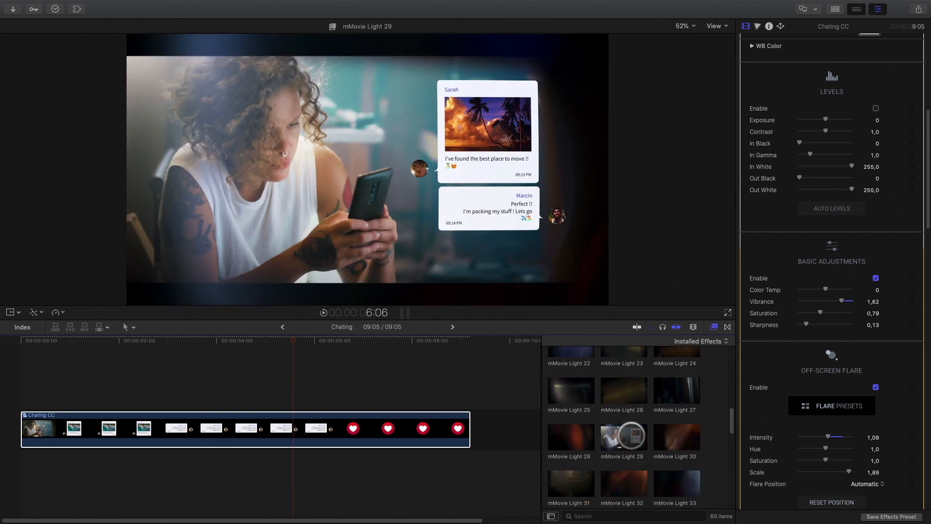
pyautogui.click(569, 438)
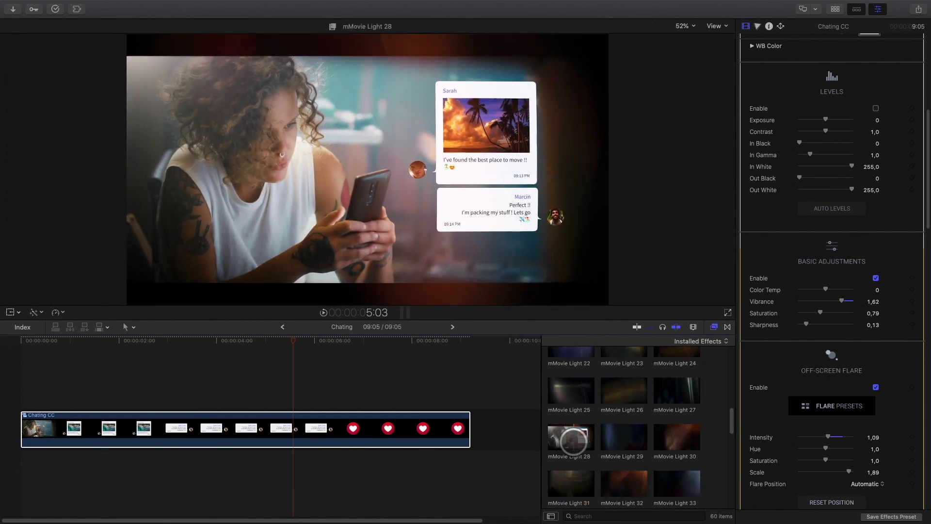
pyautogui.scroll(-3)
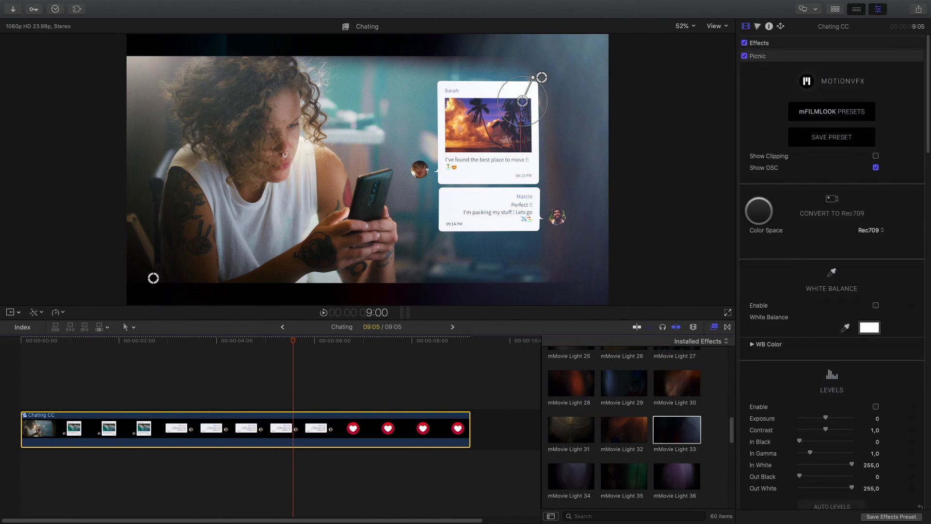
# Apply mMovie Light 33 with Light Opacity about 50% and Refraction Size 3.05.
pyautogui.doubleClick(676, 429)
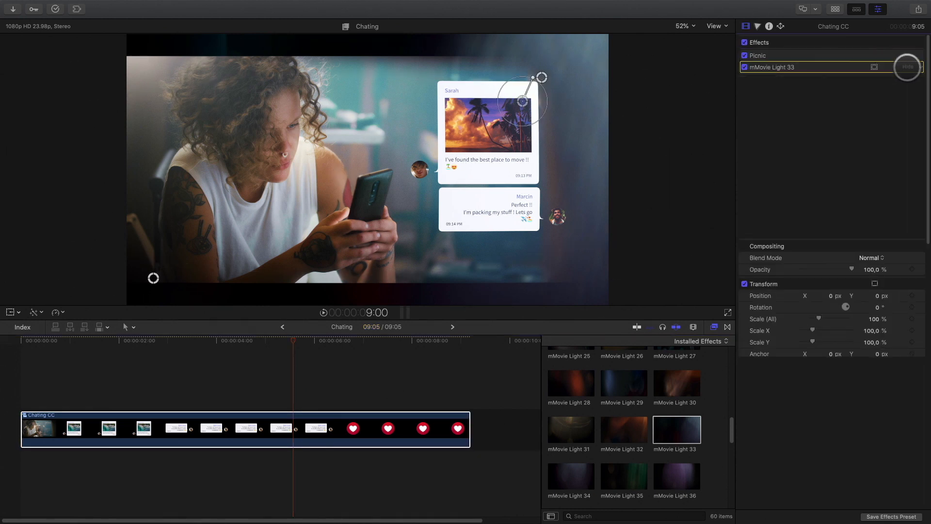
pyautogui.scroll(-3)
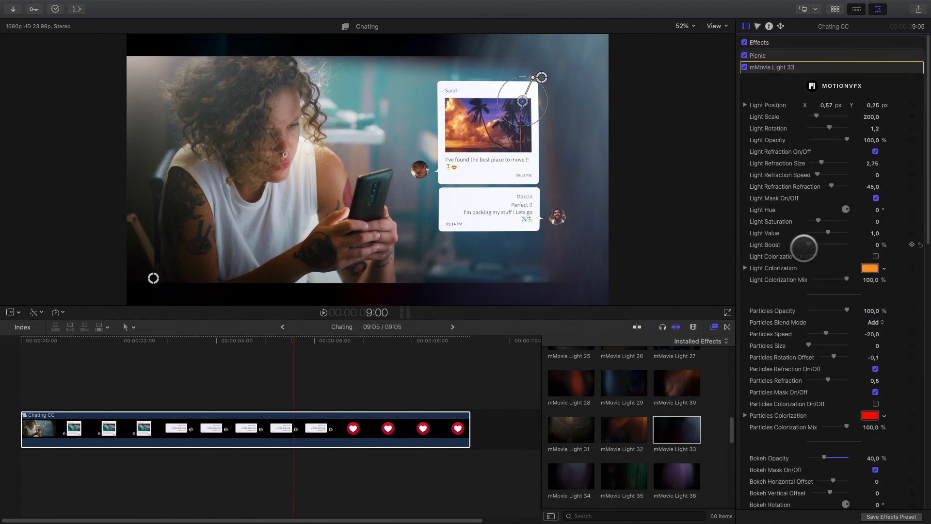
pyautogui.scroll(-3)
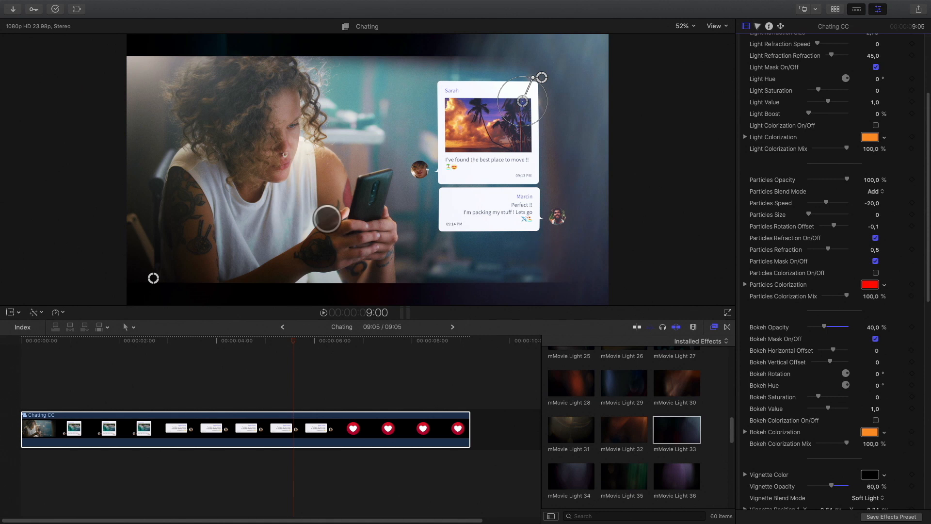
pyautogui.click(683, 25)
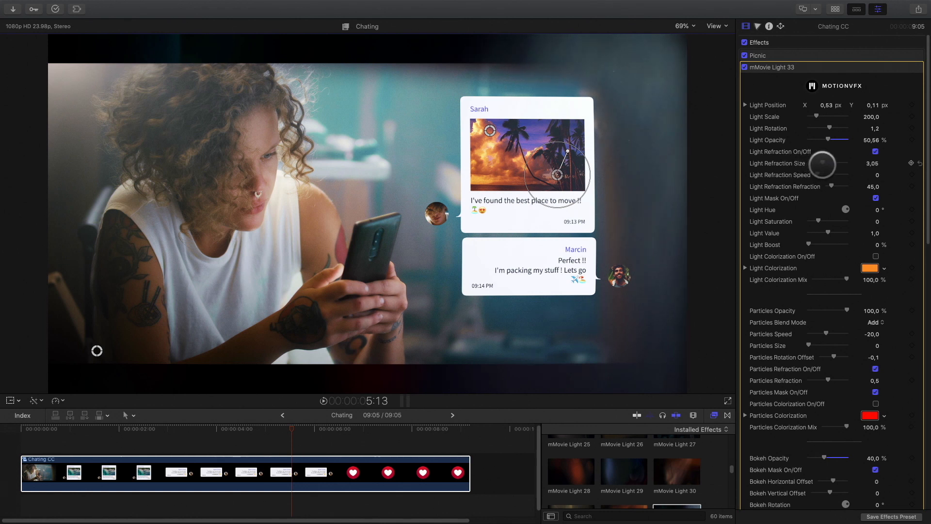
pyautogui.scroll(-3)
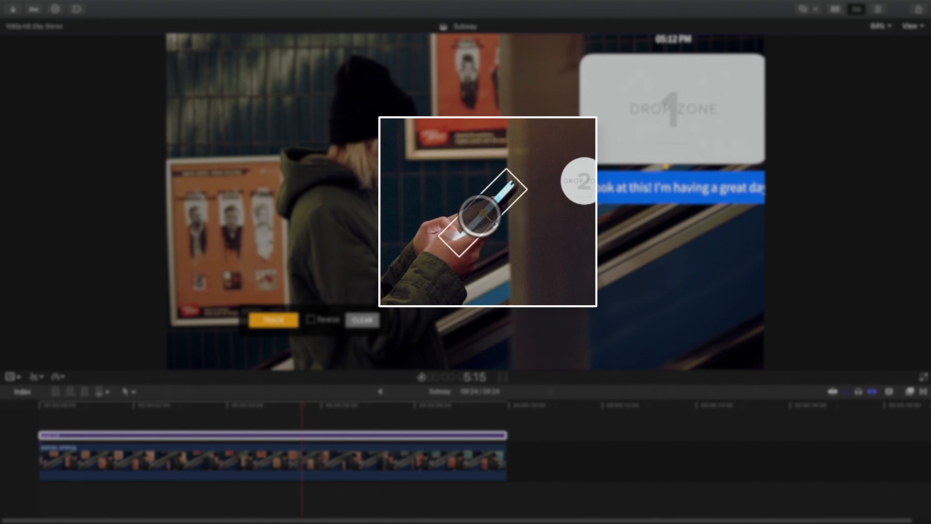
# Fit the mMessage 2 tracker over the phone screen and enable Reverse tracking.
pyautogui.click(273, 319)
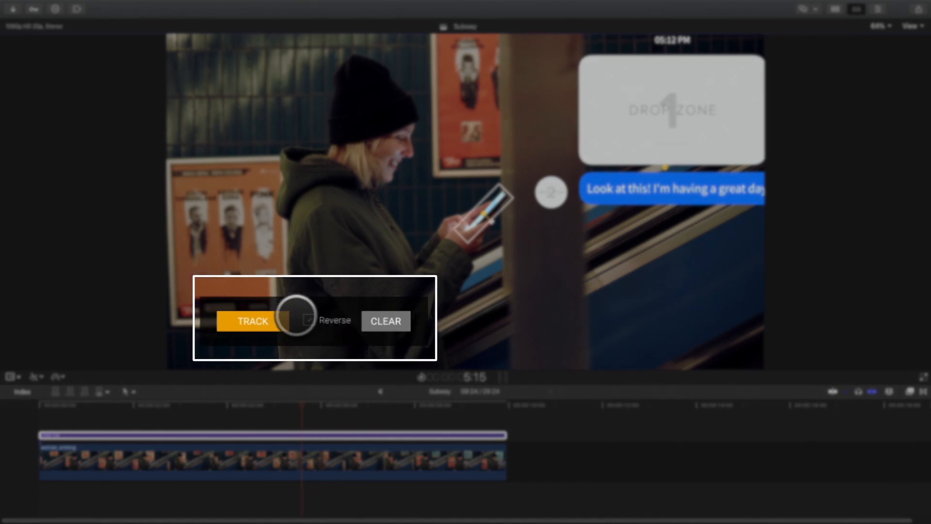
pyautogui.click(309, 320)
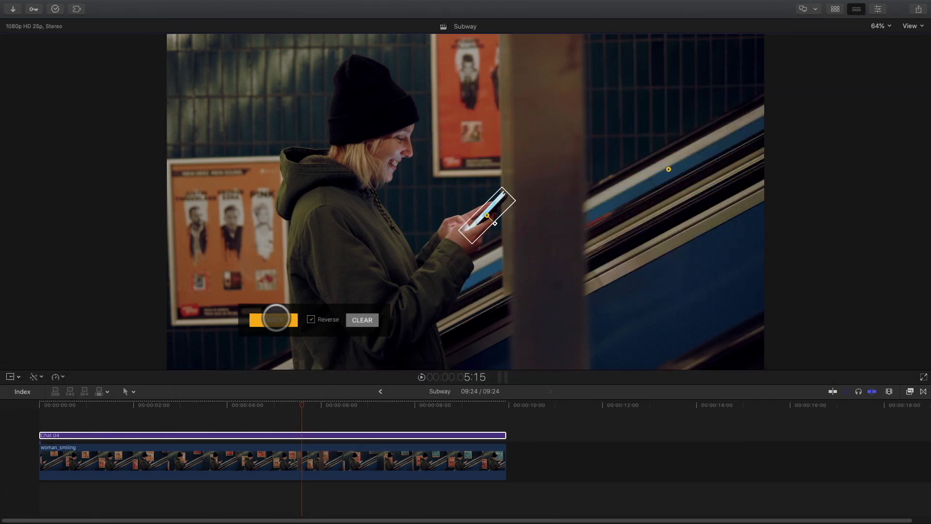
# Track the phone backward, then track forward from 5:23 with Reverse unticked.
pyautogui.click(273, 320)
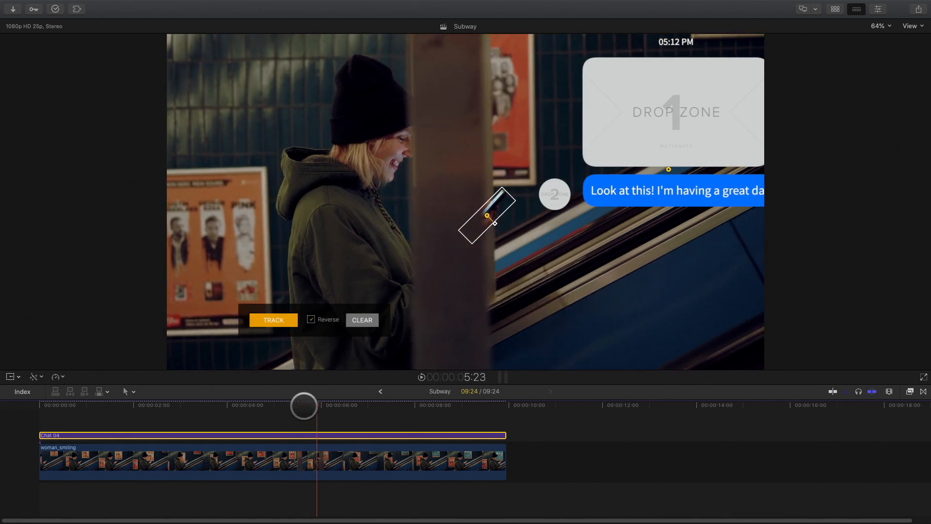
pyautogui.click(272, 319)
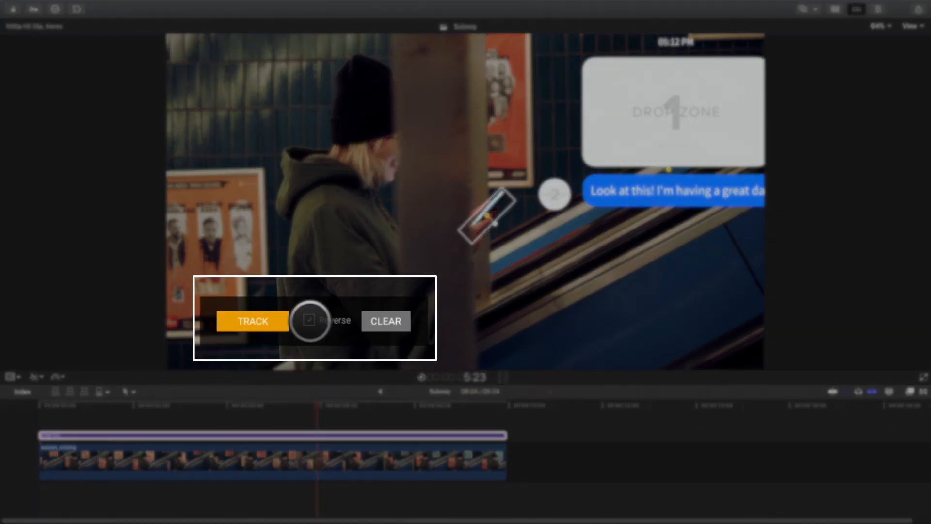
pyautogui.click(252, 320)
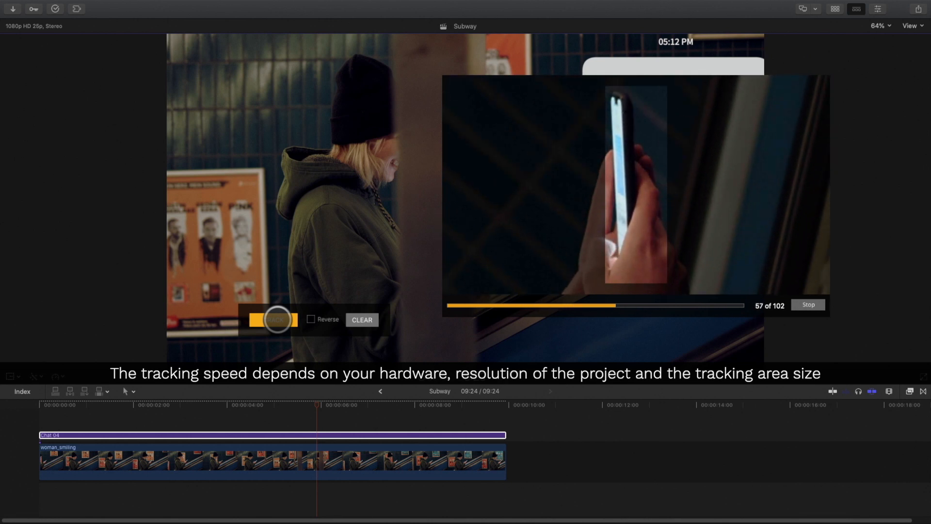
pyautogui.click(807, 305)
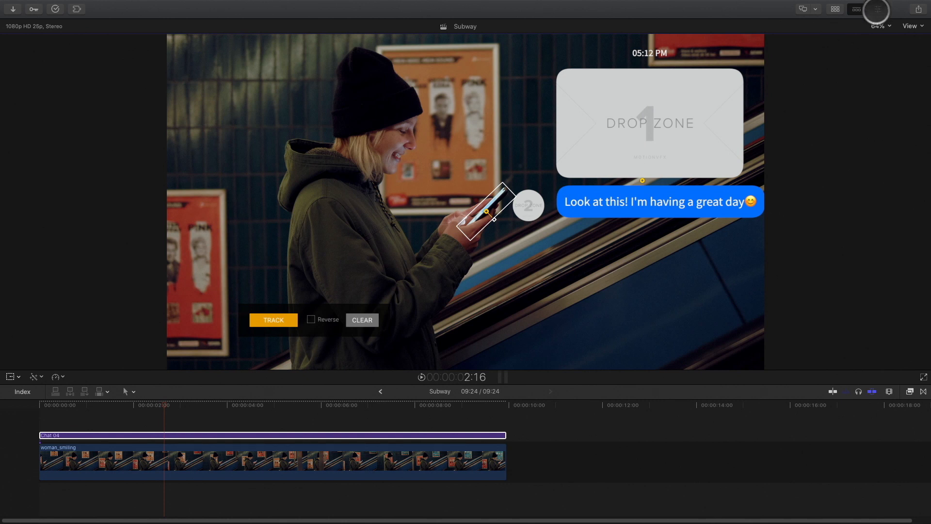
# Show the mMessage 2 title's Published Parameters in the Inspector.
pyautogui.click(876, 8)
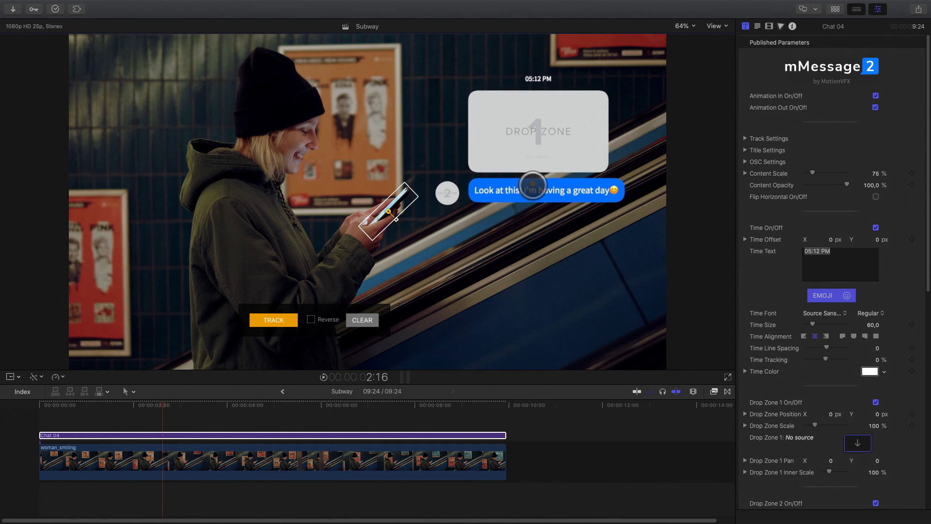
# Place the chasing clip in the chat title's Drop Zone 1.
pyautogui.click(858, 442)
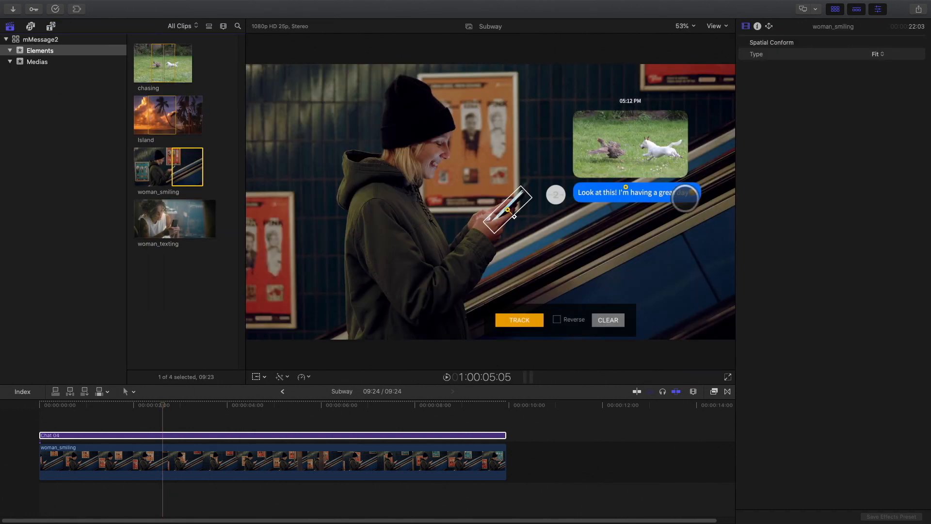
pyautogui.click(756, 26)
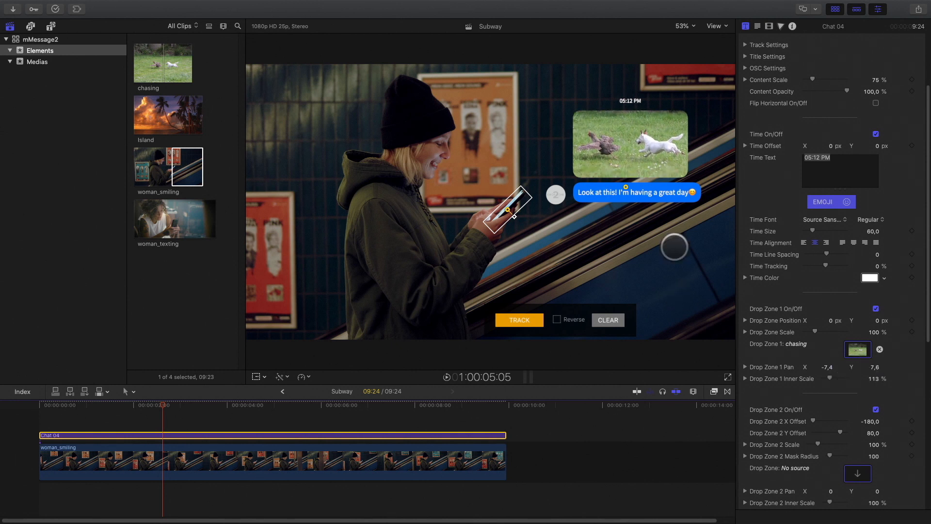
pyautogui.scroll(-3)
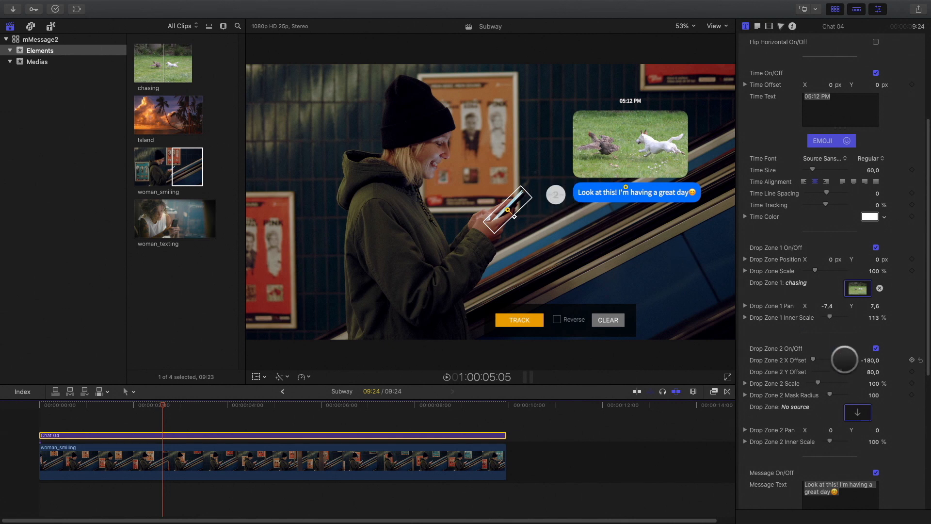
# Turn off Drop Zone 2 and set the message to 'Chasing the chicken !!' with a dog emoji.
pyautogui.click(875, 349)
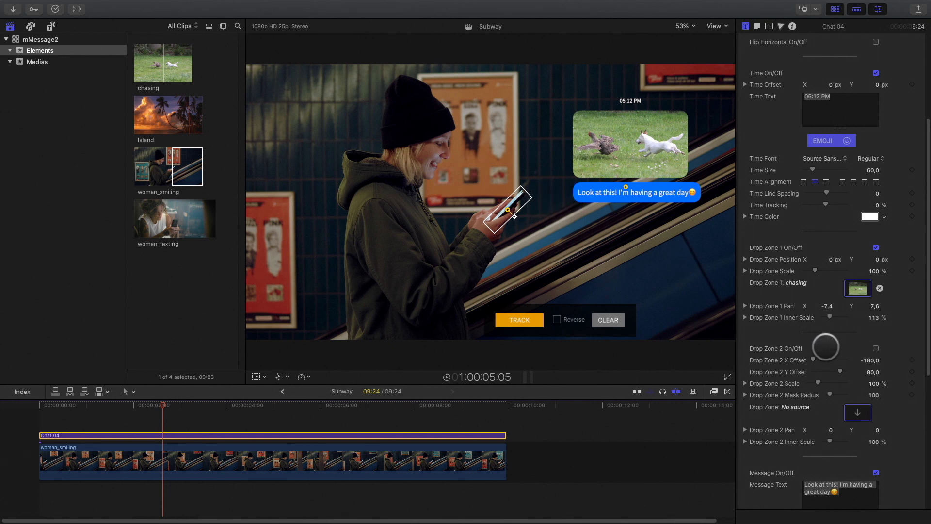
pyautogui.scroll(-3)
pyautogui.write('Chasing the chicken !! 🐶')
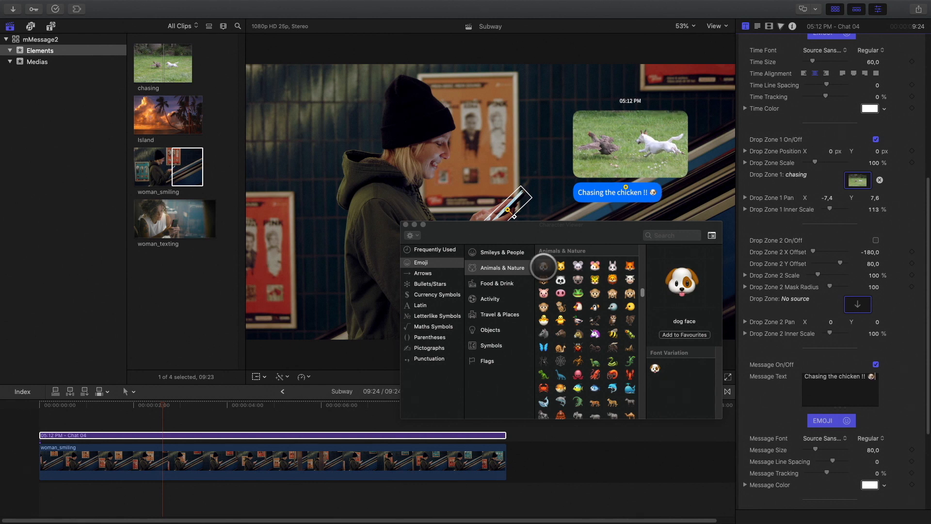
pyautogui.click(576, 305)
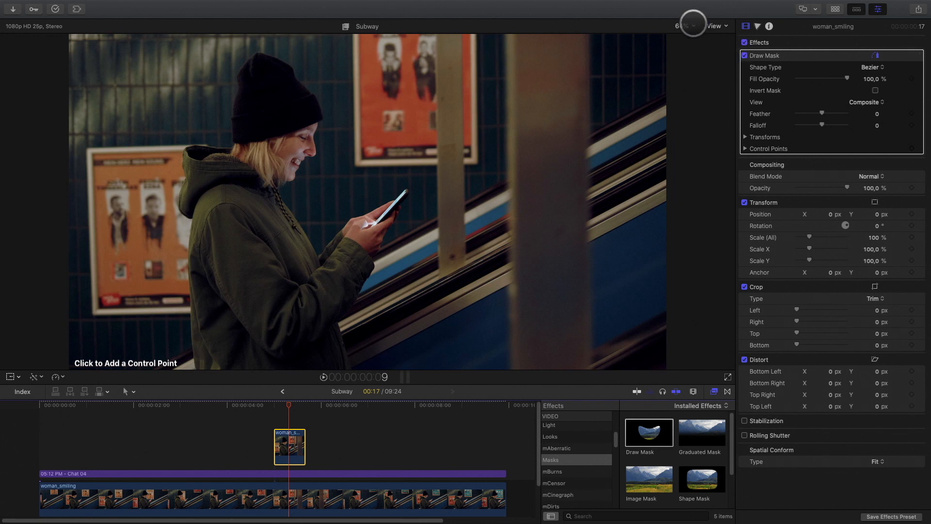
# Draw a Linear Draw Mask around the pillar on the background clip above the title.
pyautogui.click(684, 25)
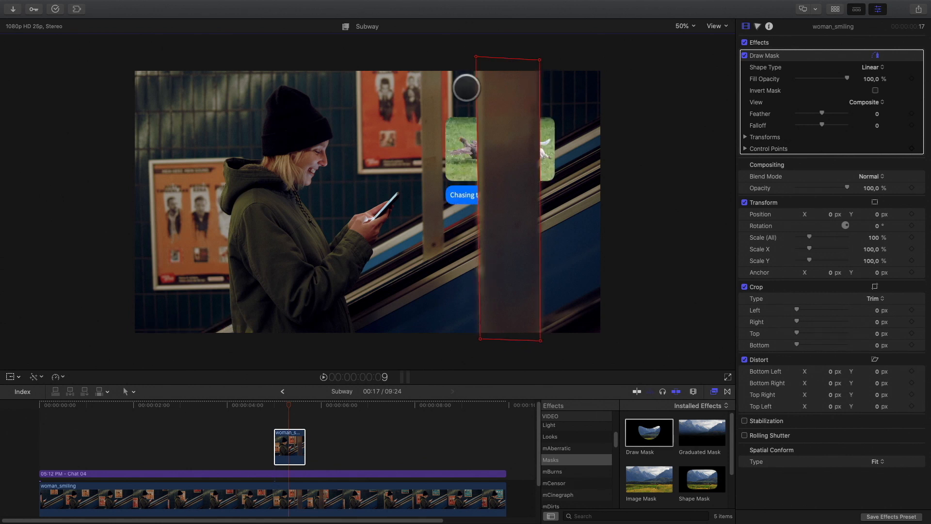
pyautogui.click(746, 138)
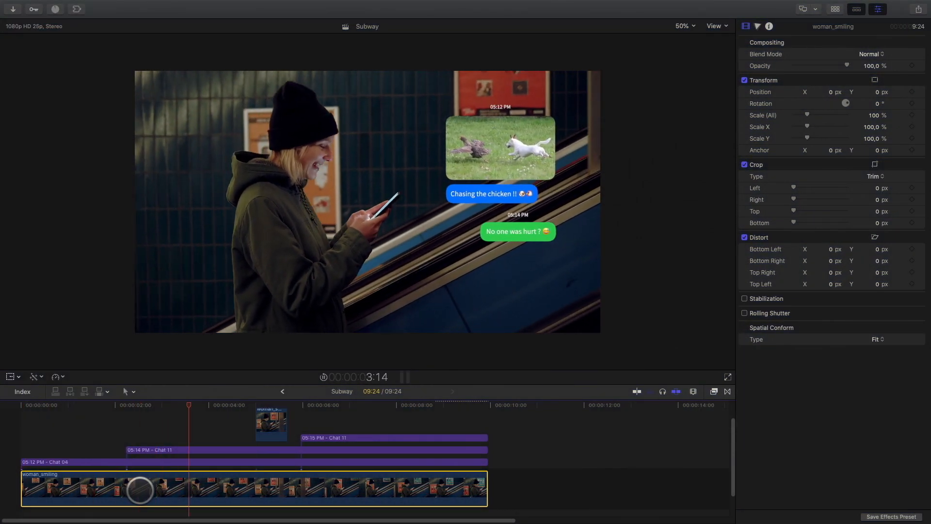
# Review the three chat messages and select the woman_smiling background clip.
pyautogui.click(279, 404)
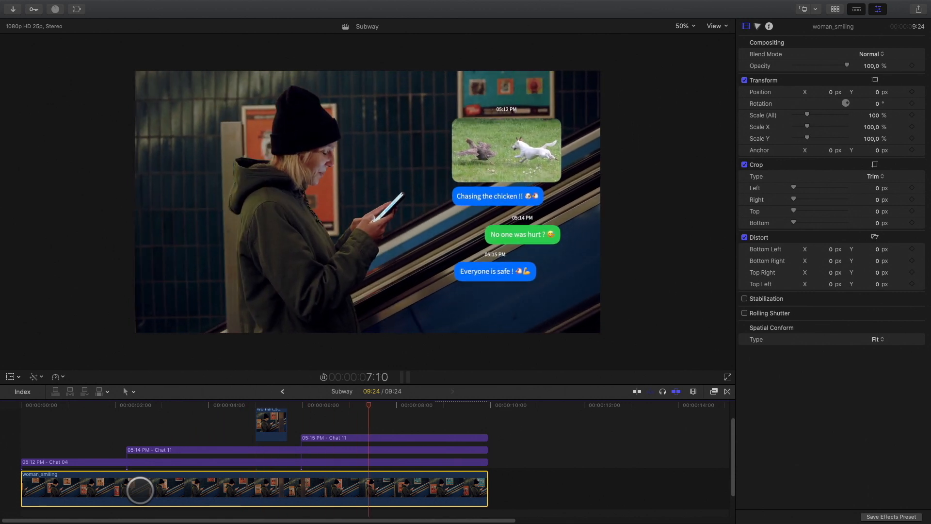
pyautogui.click(457, 404)
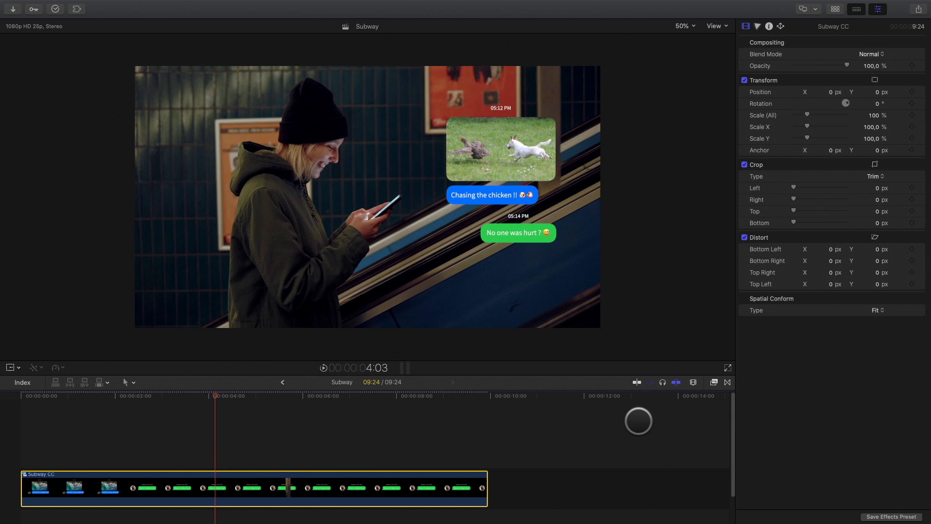
# Apply the mFilmLook Chilled preset to the Subway CC compound clip.
pyautogui.click(715, 382)
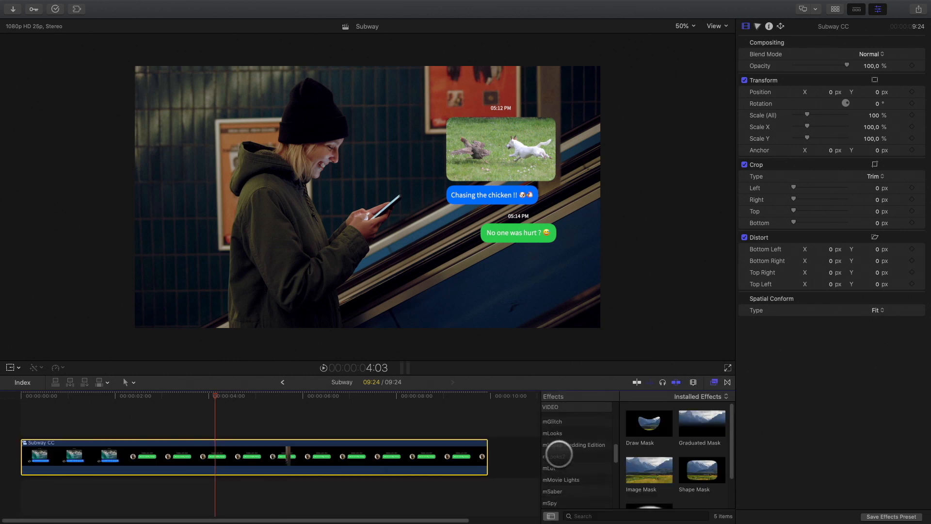
pyautogui.click(555, 437)
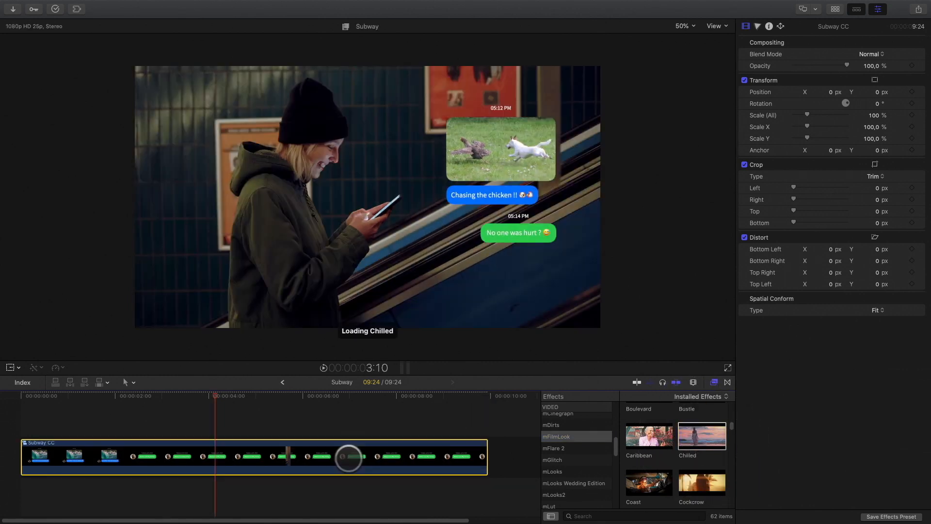
pyautogui.doubleClick(700, 435)
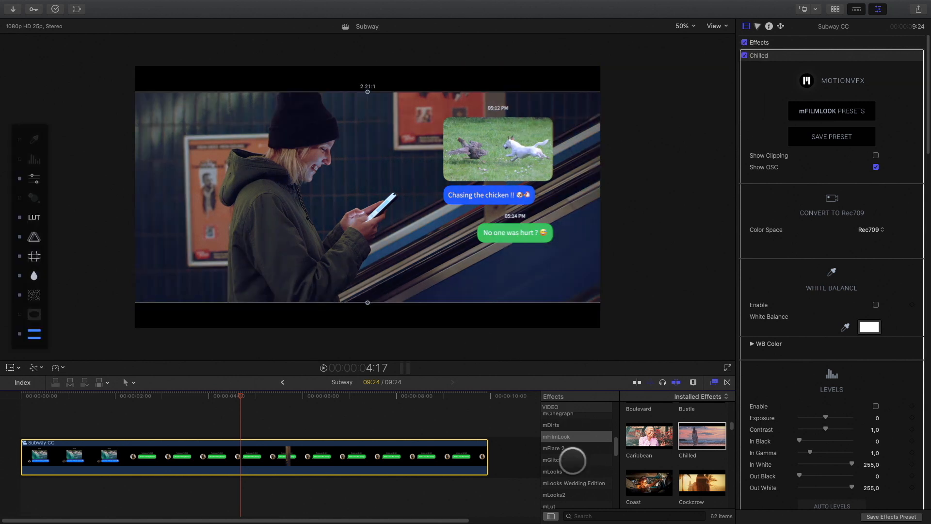
pyautogui.scroll(-3)
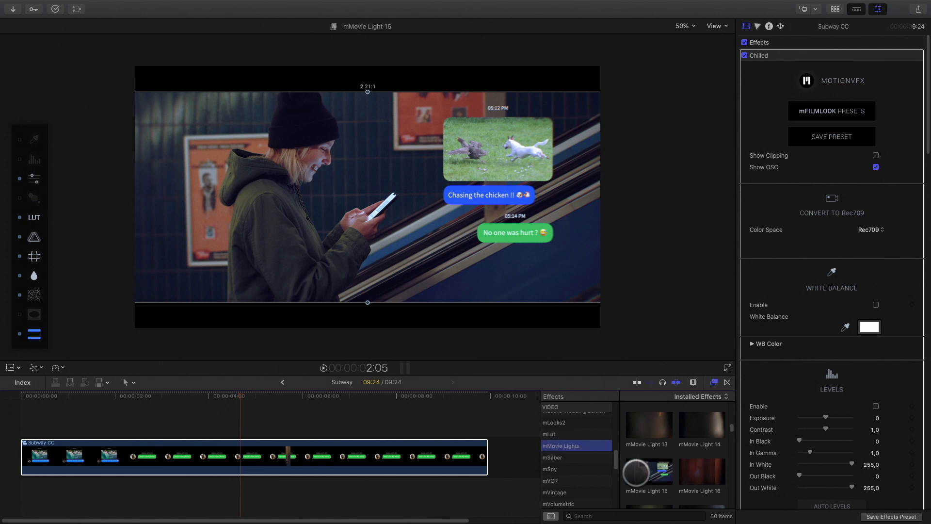
# Apply mMovie Light 29 over Subway CC, with bokeh opacity 17,58 % and vignette opacity 22,29 %.
pyautogui.scroll(-3)
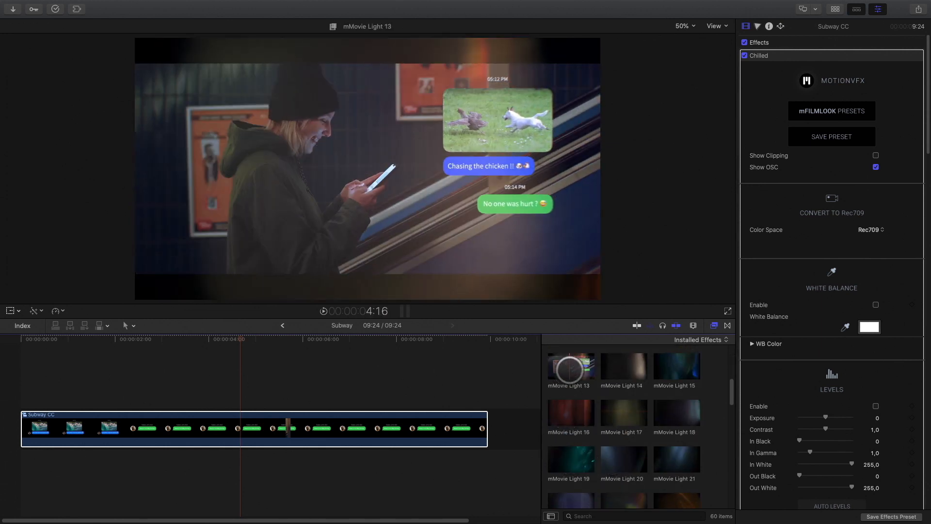
pyautogui.scroll(-3)
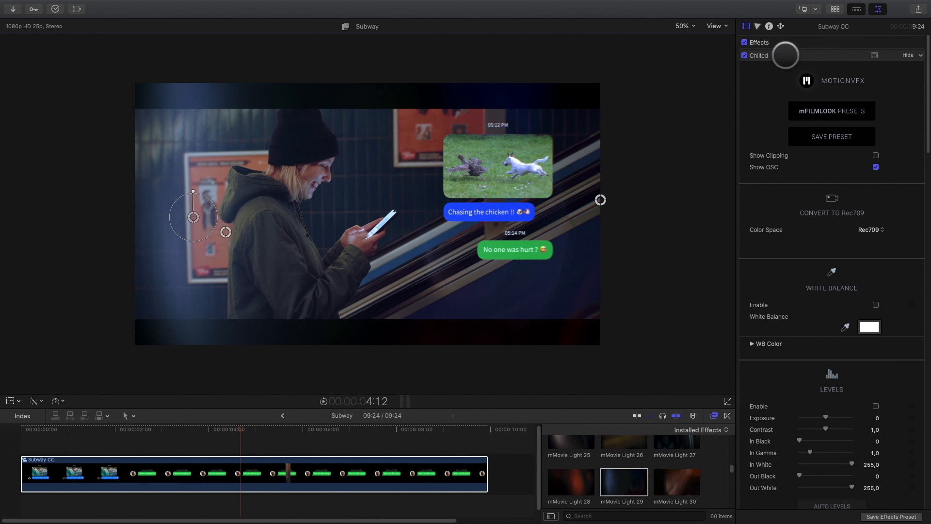
pyautogui.doubleClick(622, 482)
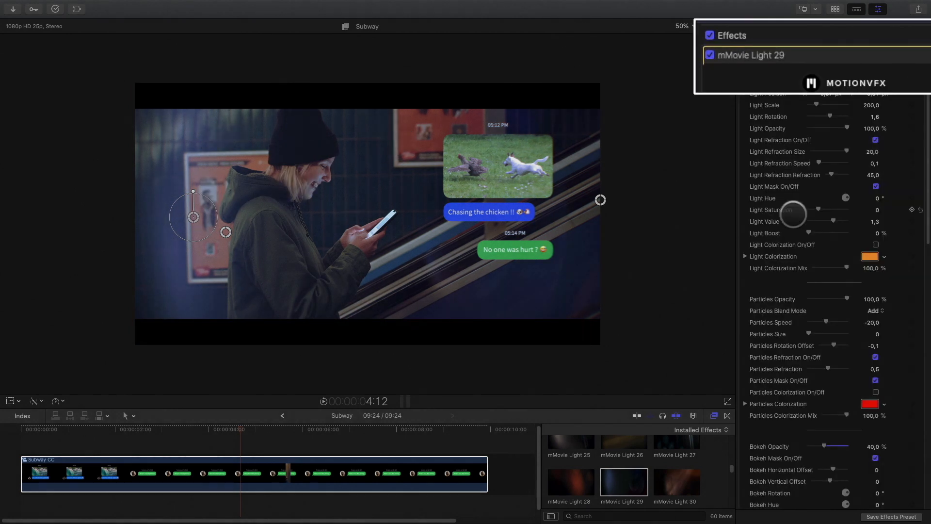
pyautogui.scroll(-3)
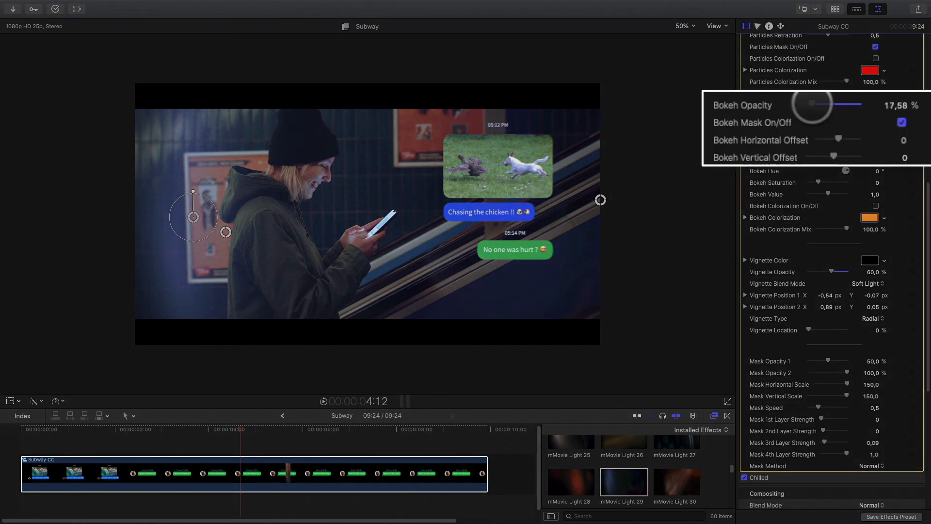
pyautogui.scroll(-3)
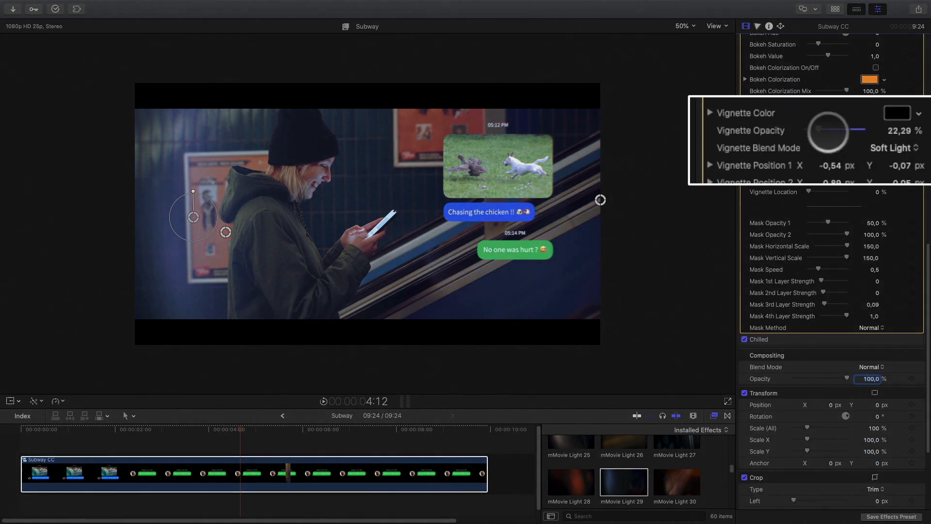